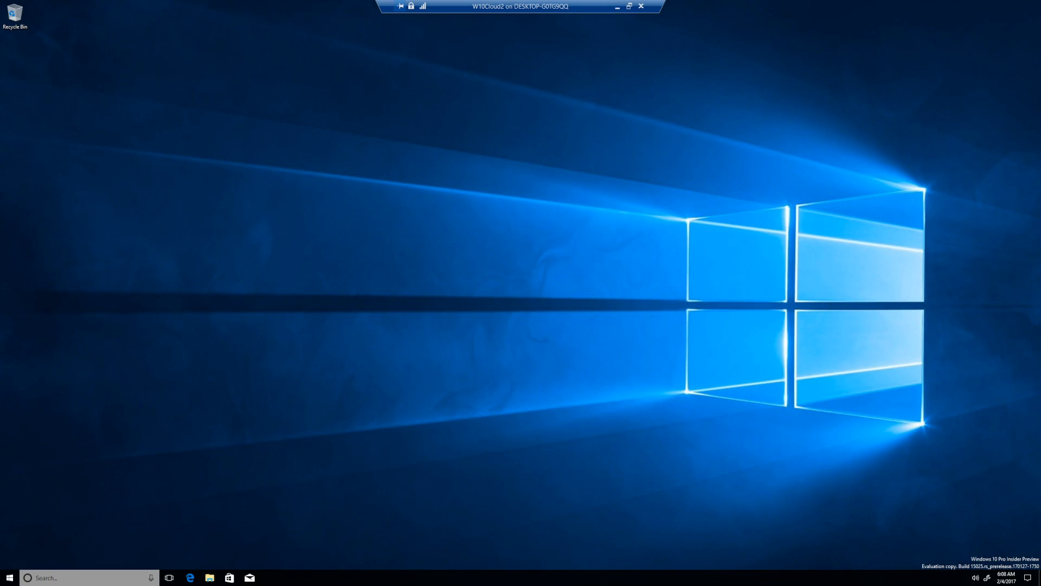
mouse_move(165, 386)
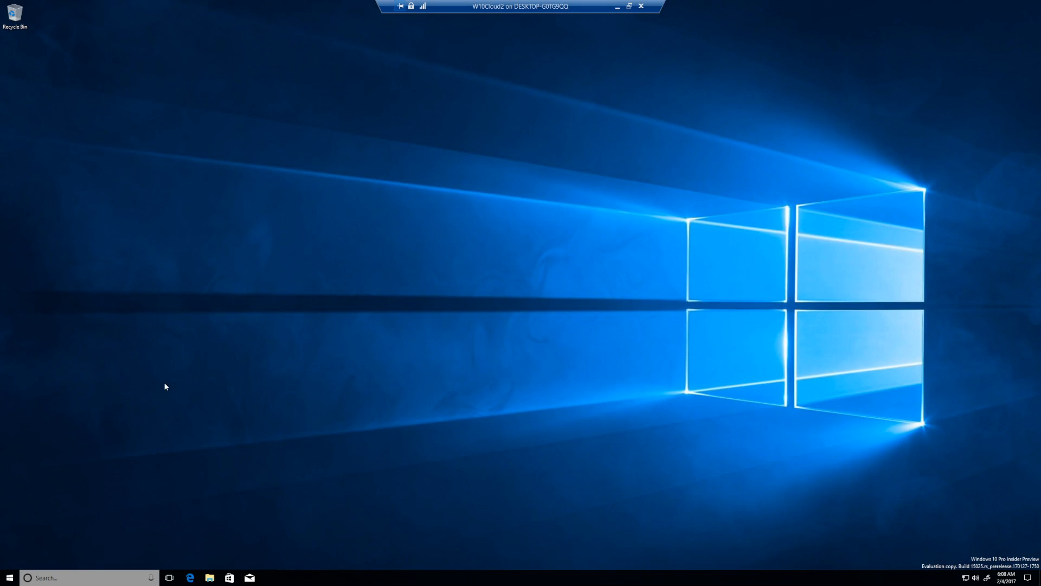
mouse_move(256, 381)
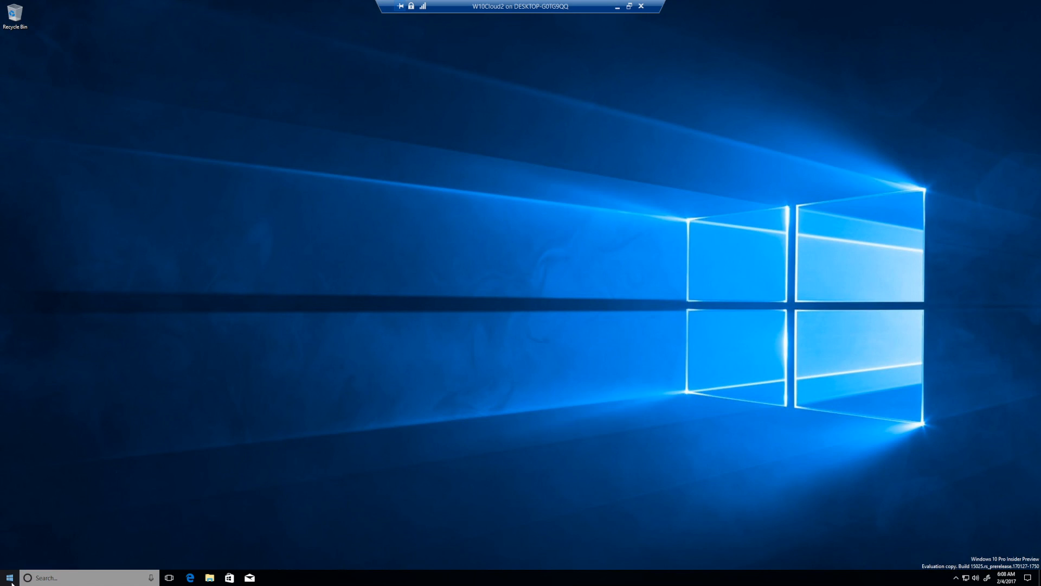
From the Start app list, dismiss the unsupported-app warning and launch Halo Spartan Assault.
left_click(10, 578)
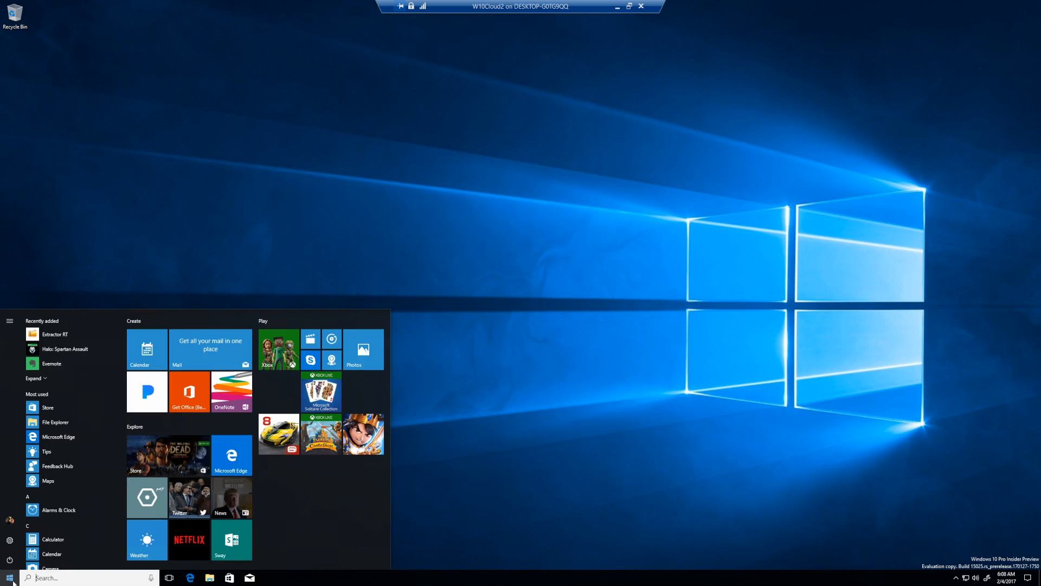
mouse_move(85, 363)
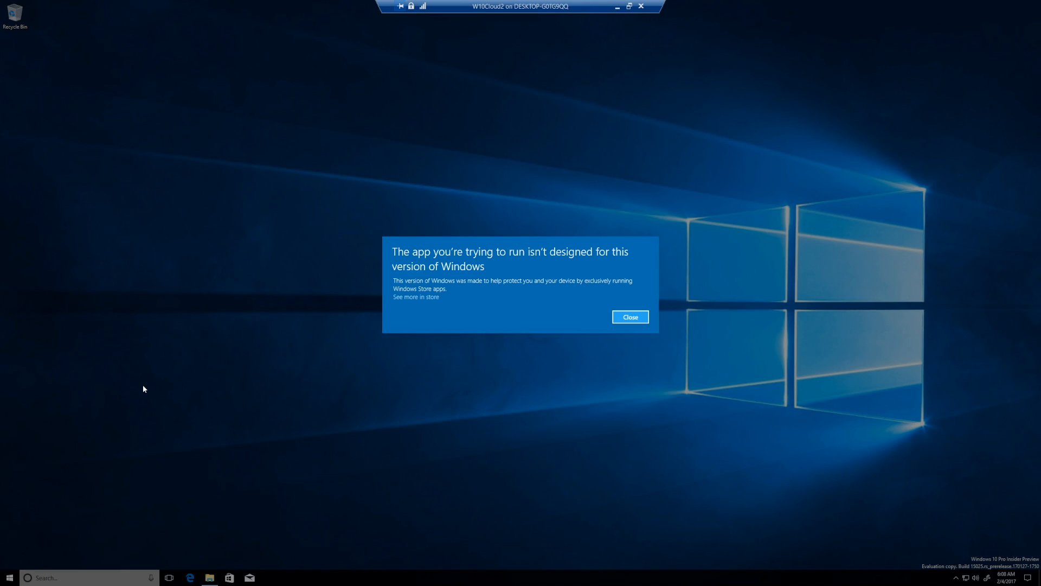
mouse_move(629, 317)
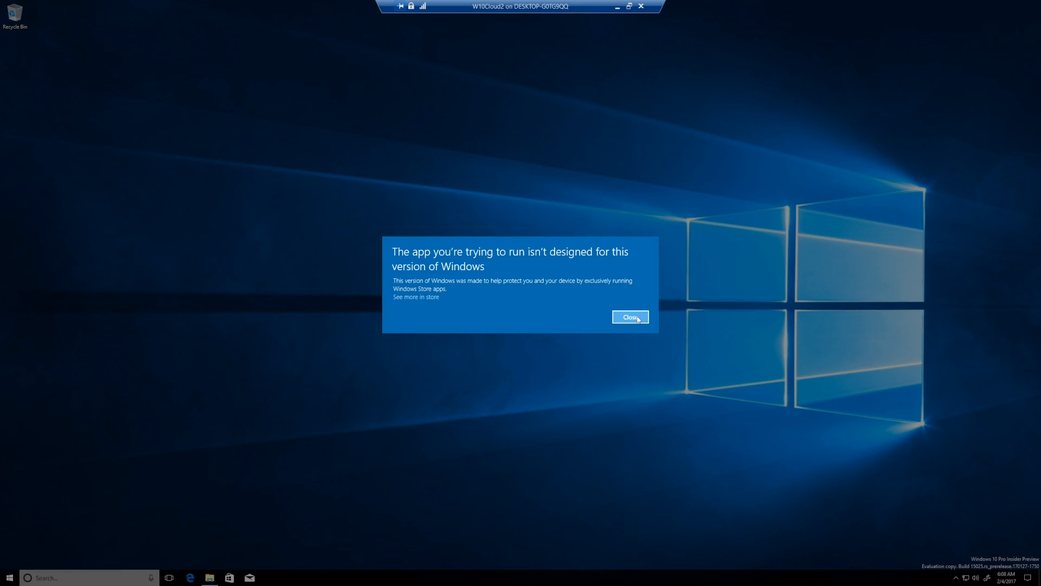
left_click(630, 317)
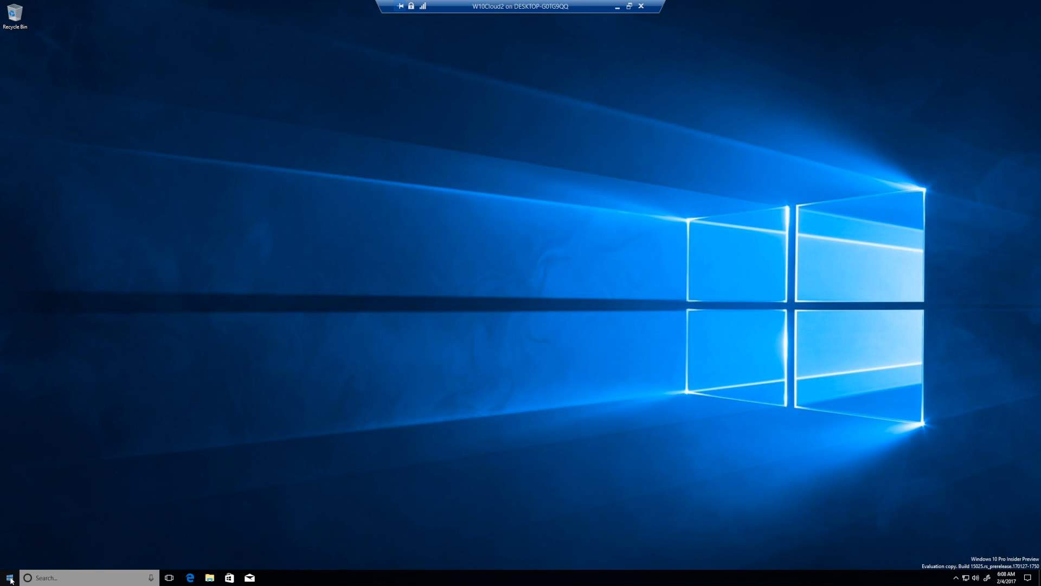
left_click(8, 576)
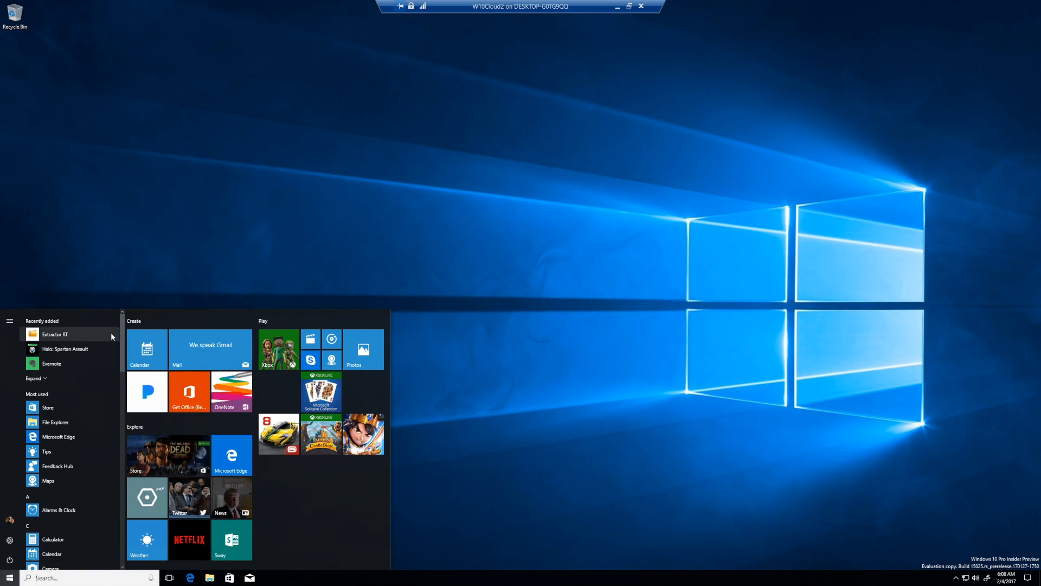
mouse_move(100, 352)
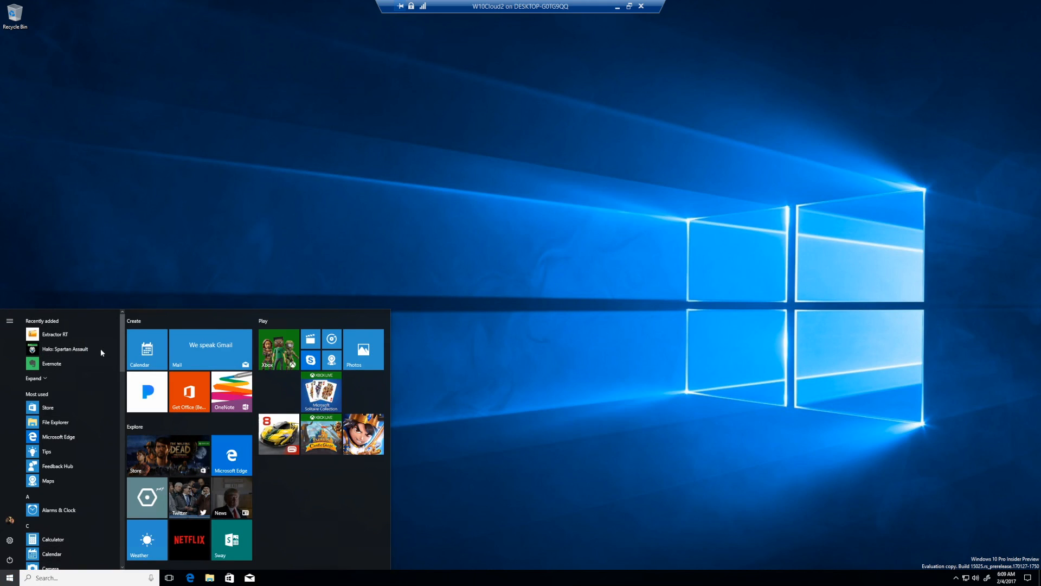
left_click(66, 348)
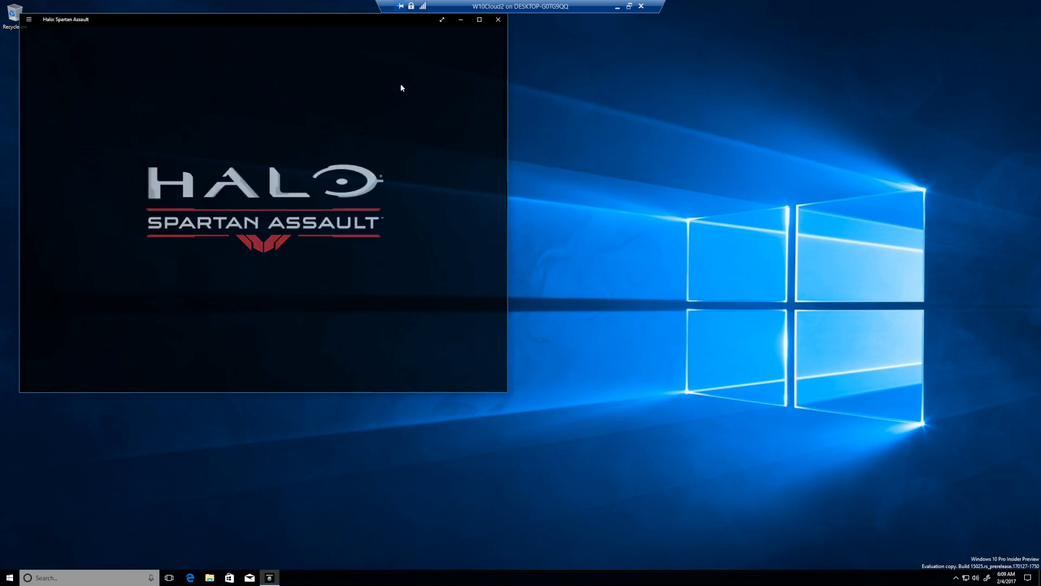
Close Halo, bring up File Explorer on Quick access and dismiss the unsupported-app warning.
left_click(498, 20)
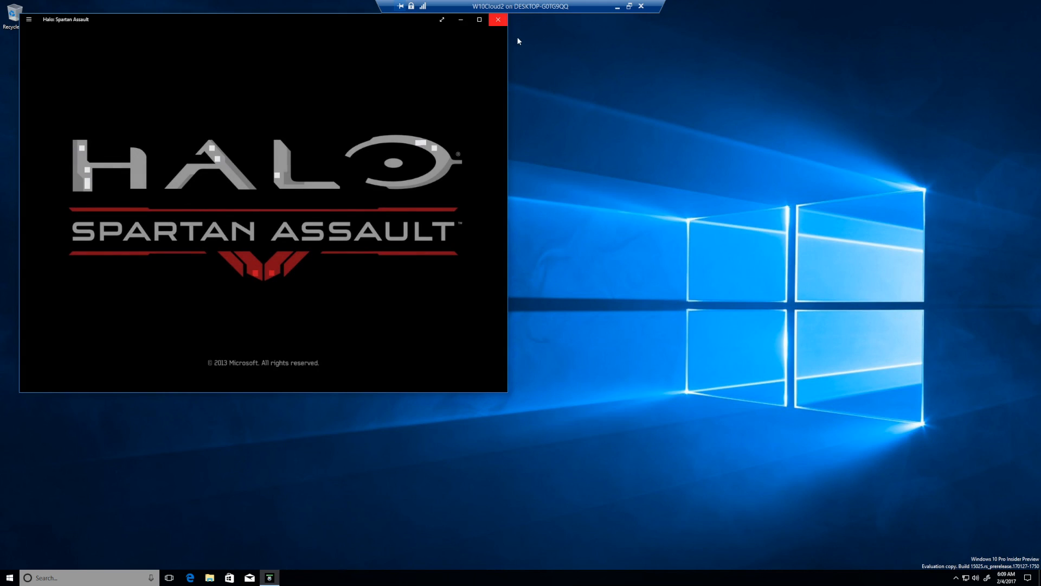
left_click(498, 19)
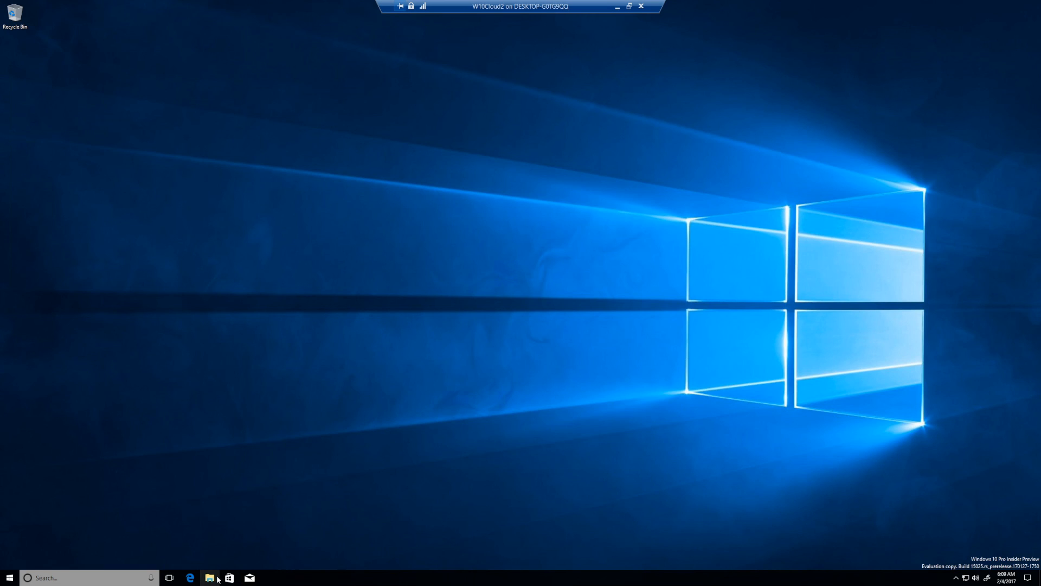
left_click(210, 577)
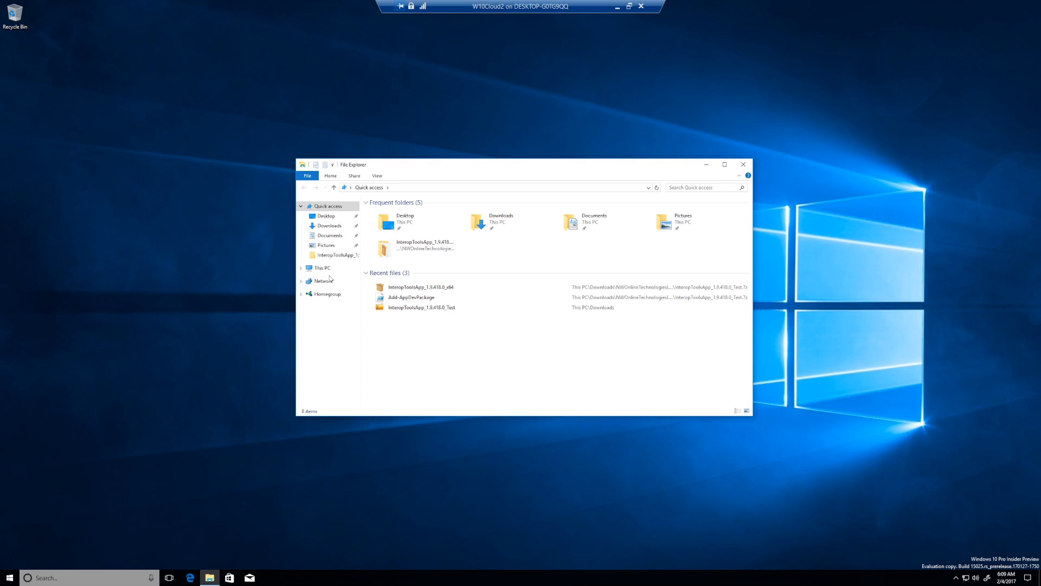
mouse_move(480, 282)
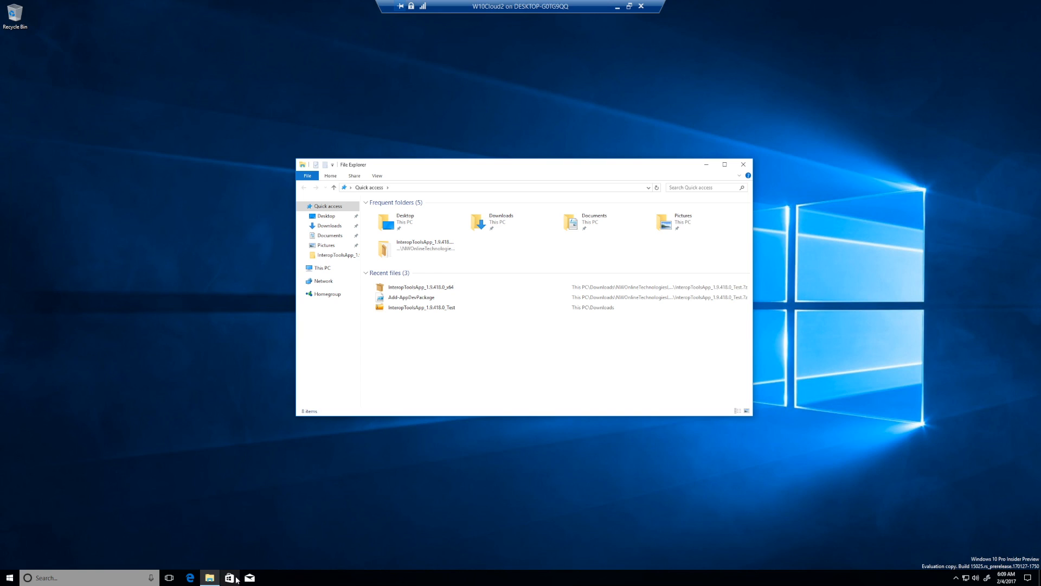
mouse_move(262, 553)
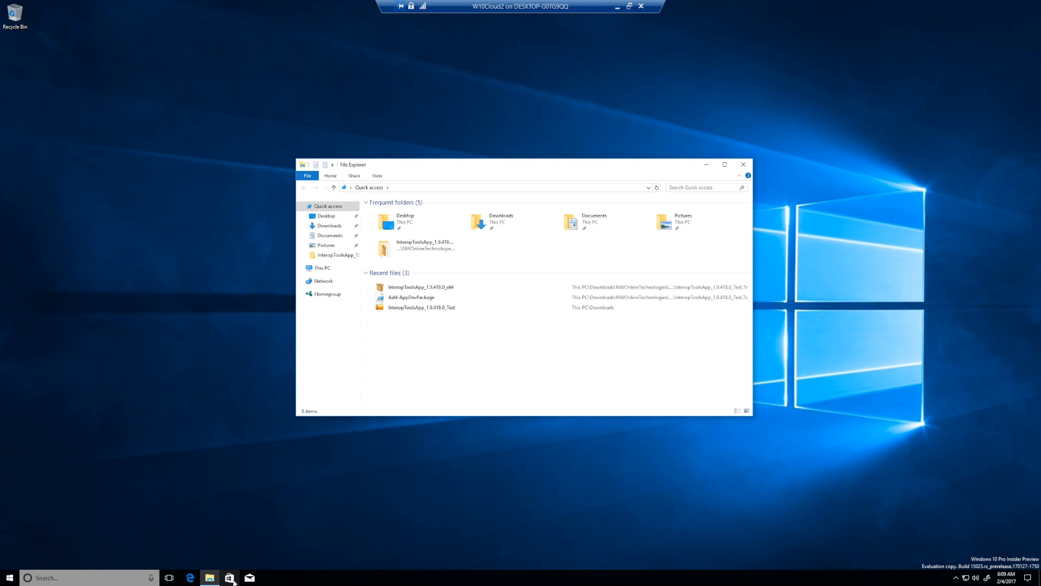
mouse_move(229, 578)
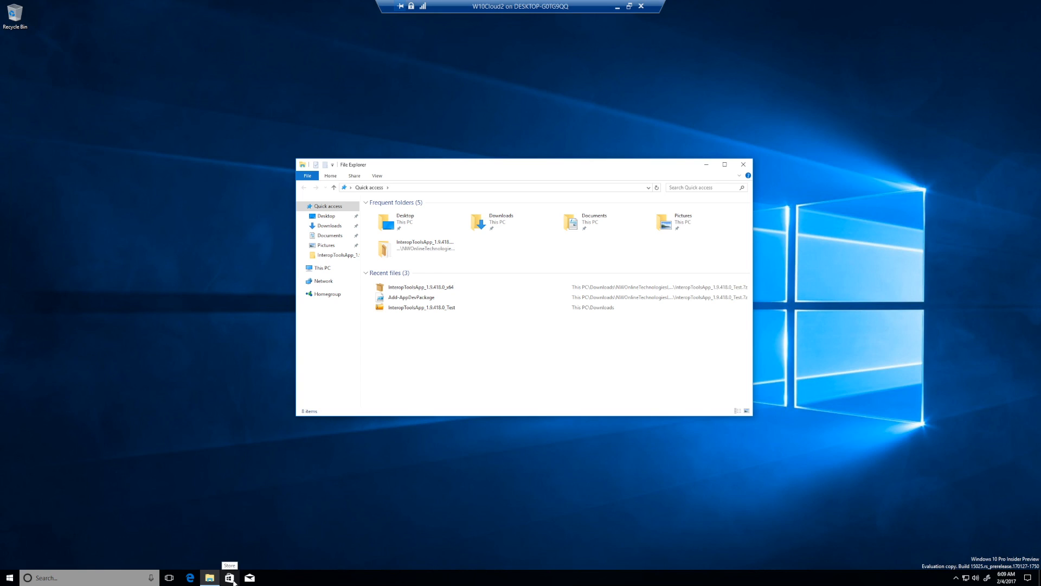
mouse_move(365, 457)
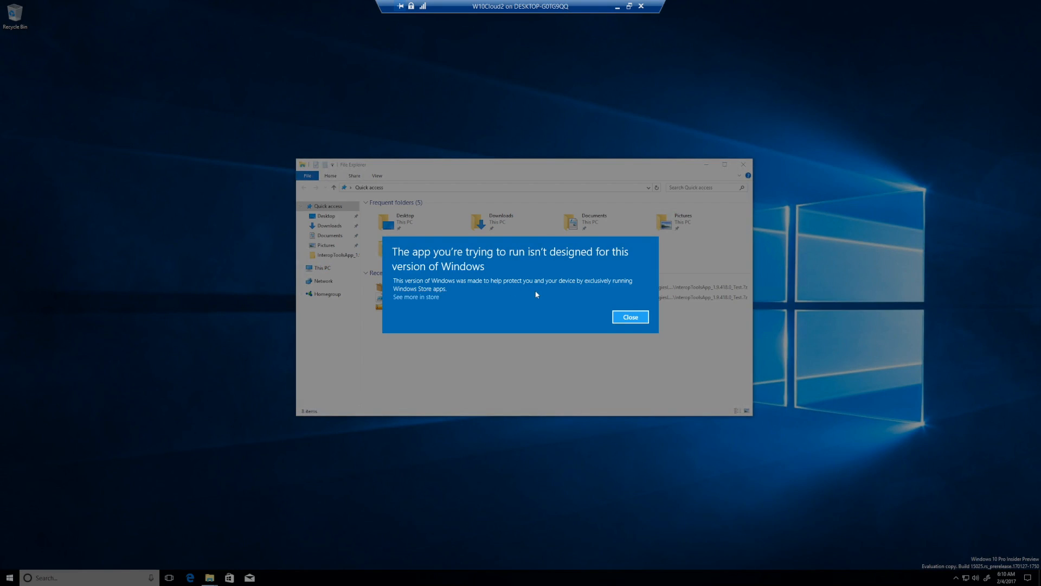
mouse_move(587, 300)
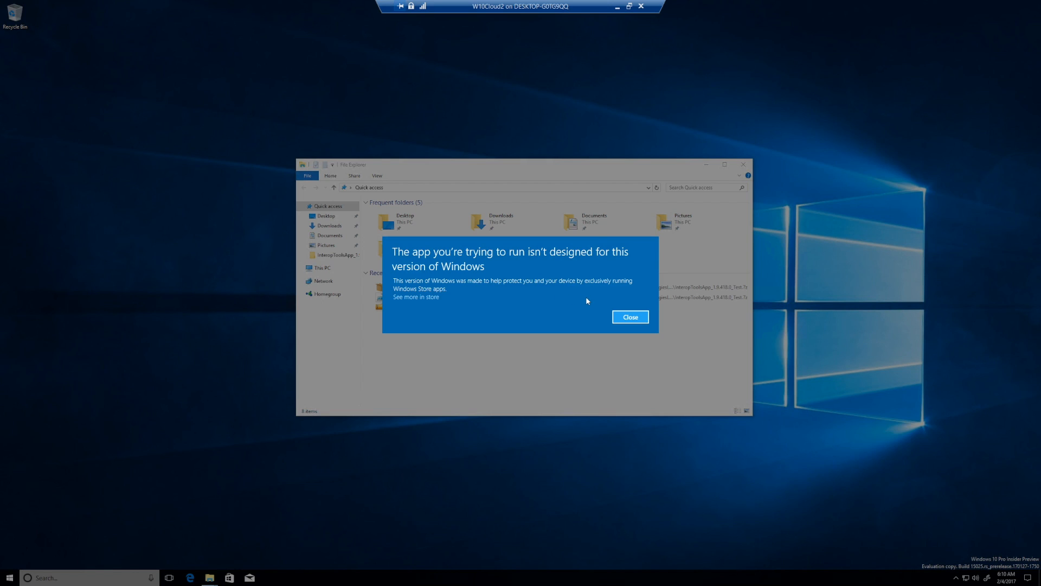
mouse_move(607, 305)
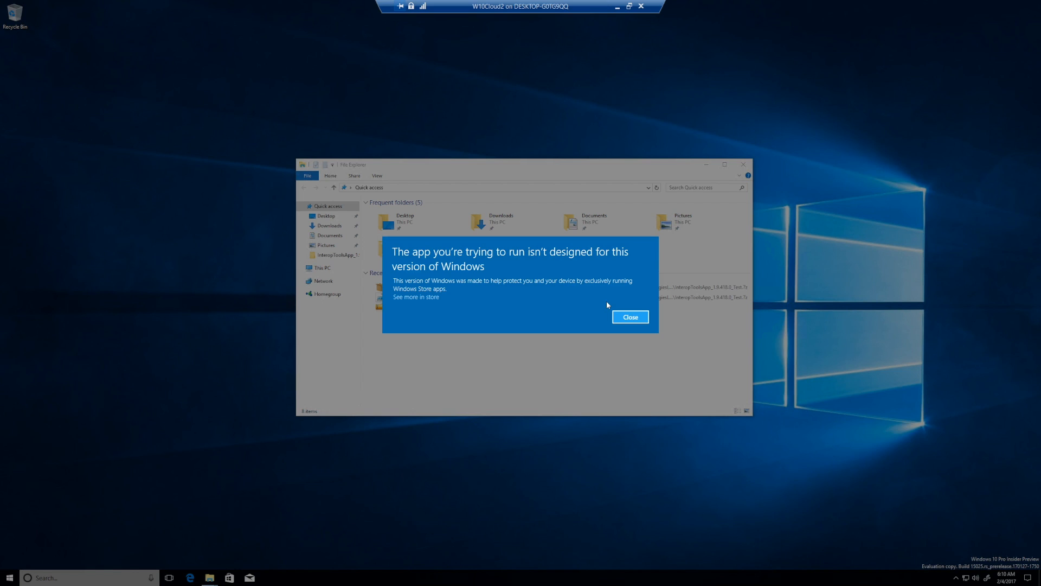
left_click(629, 317)
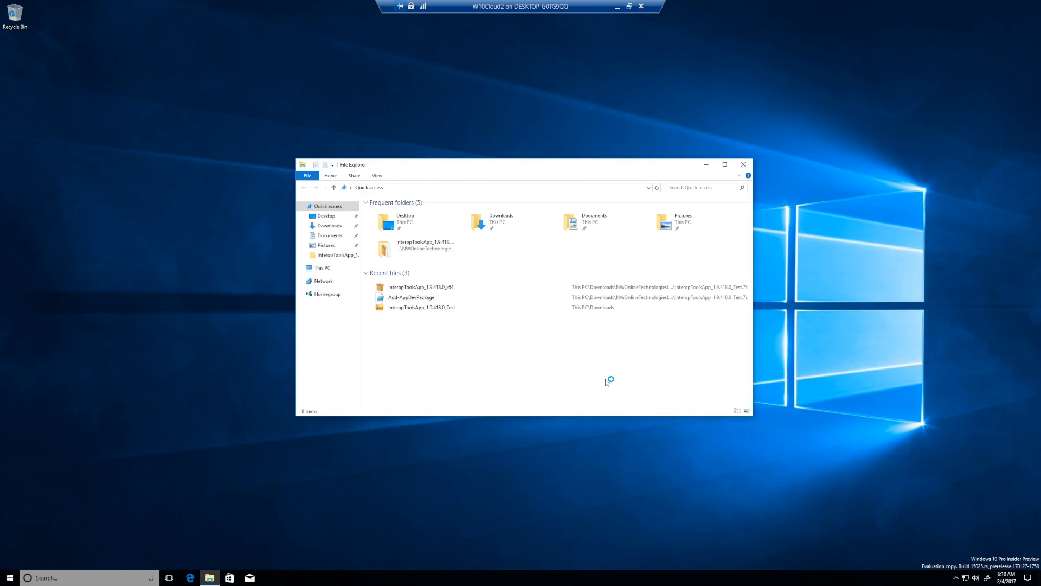
mouse_move(538, 229)
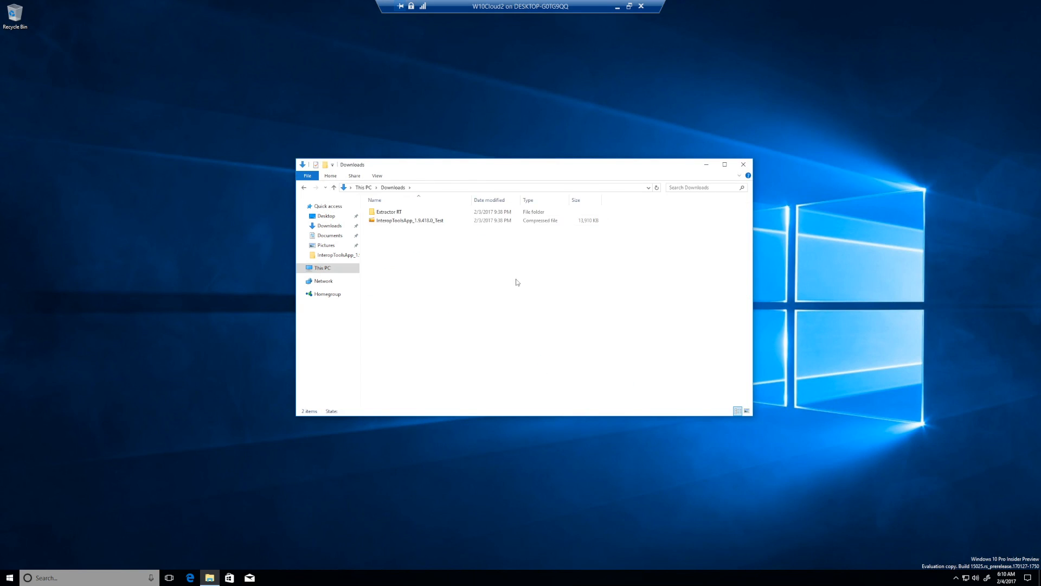
Enter Downloads\Extractor RT\InteropToolsApp_1.9.418.0_Test and select the certificate, then the Add-AppDevPackage script.
left_click(388, 211)
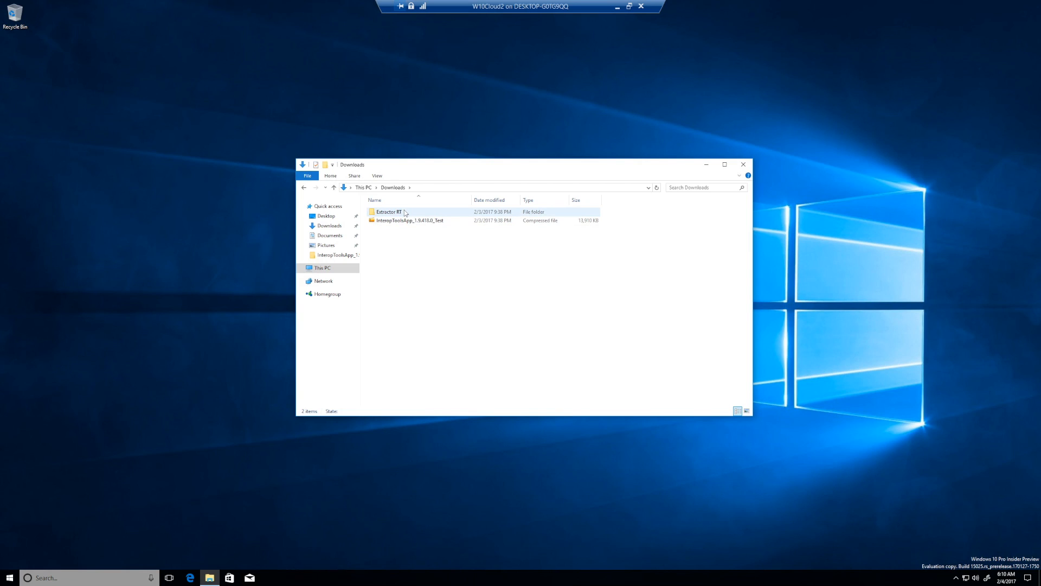
double_click(389, 212)
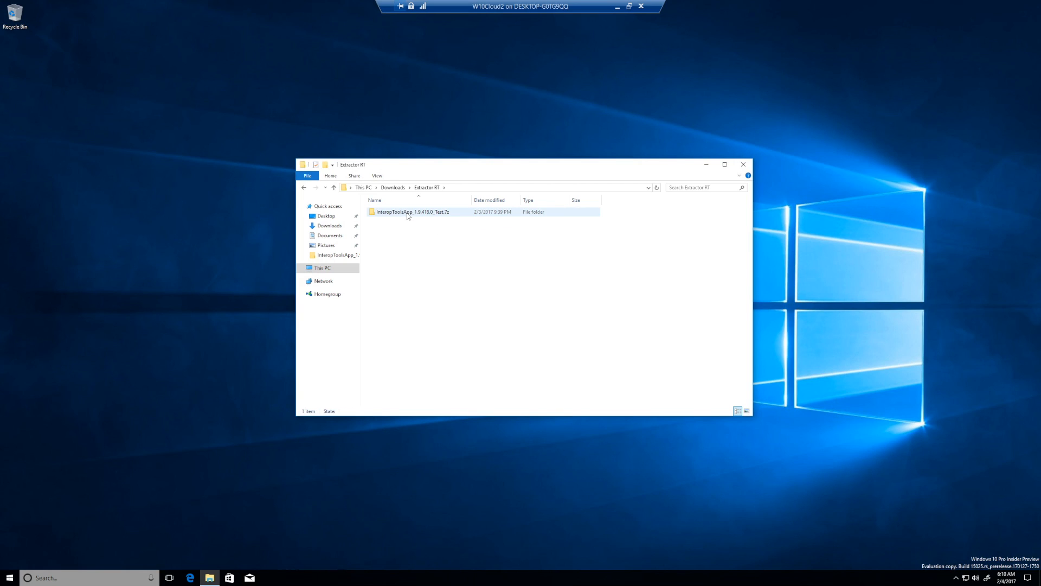
double_click(413, 212)
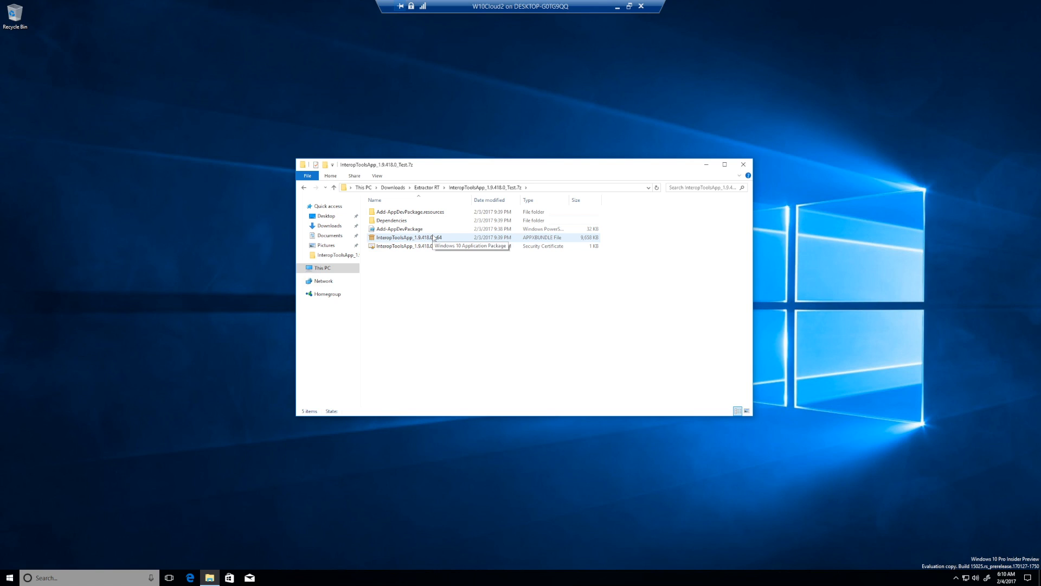
left_click(409, 246)
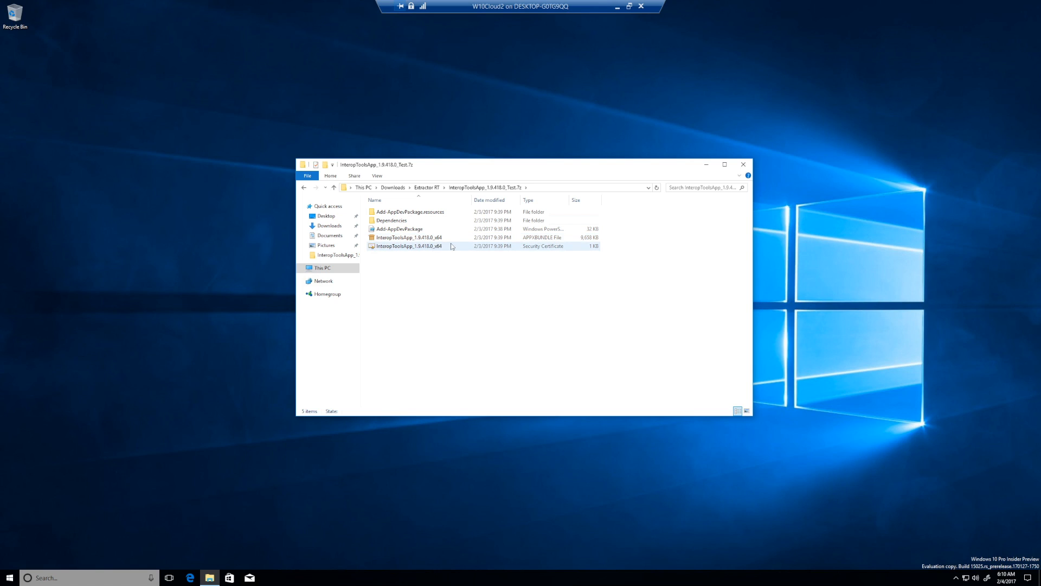
left_click(399, 229)
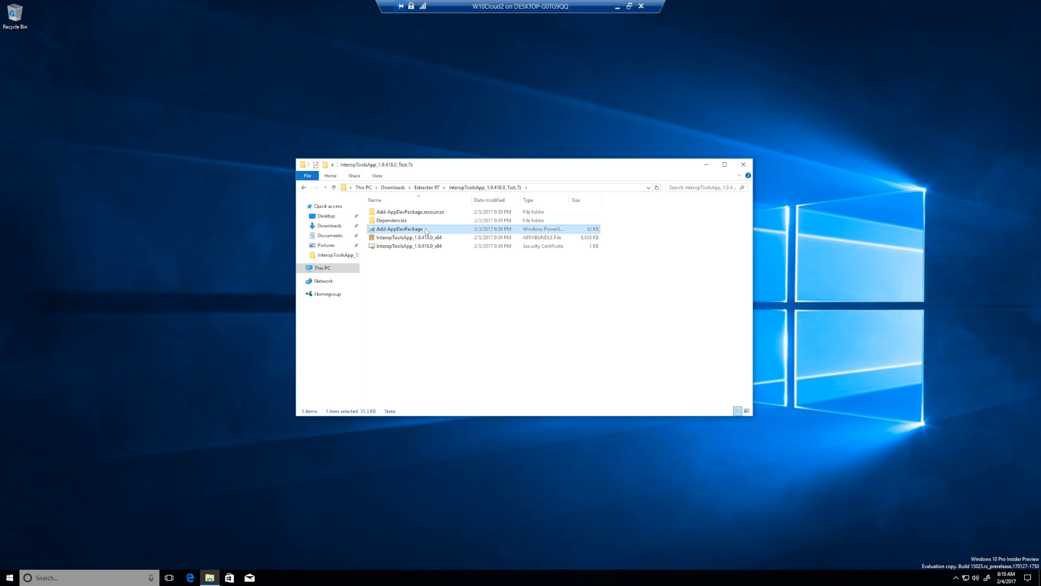
Try running the Add-AppDevPackage script from its context menu and dismiss the unsupported-app warning.
right_click(398, 229)
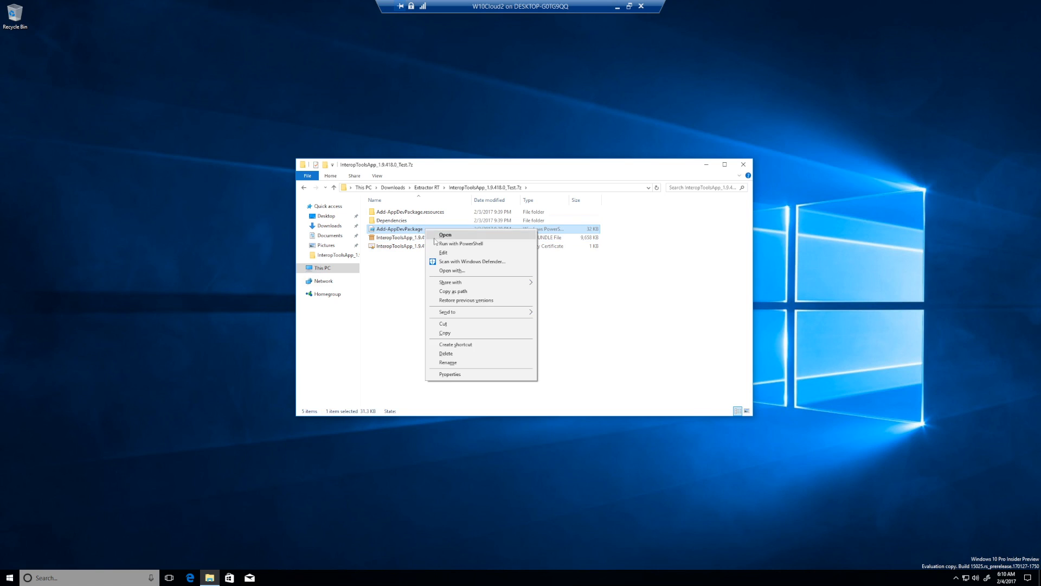
left_click(445, 234)
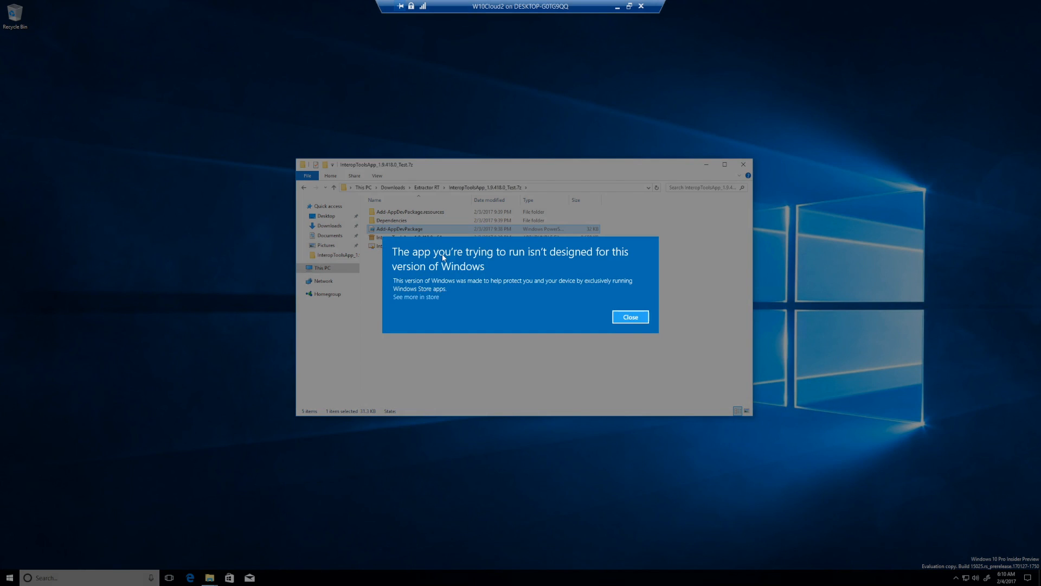
mouse_move(630, 316)
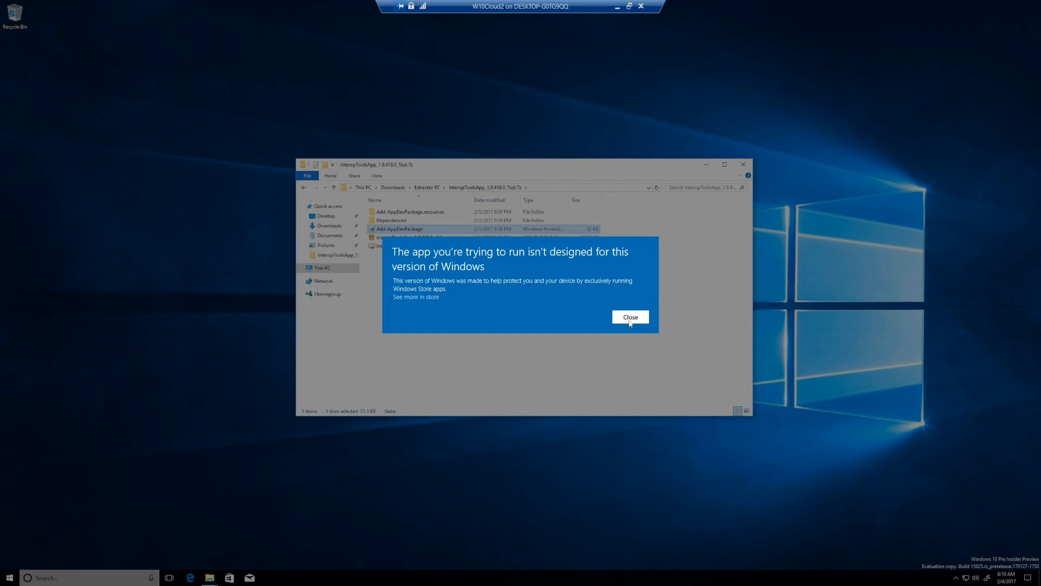
left_click(630, 317)
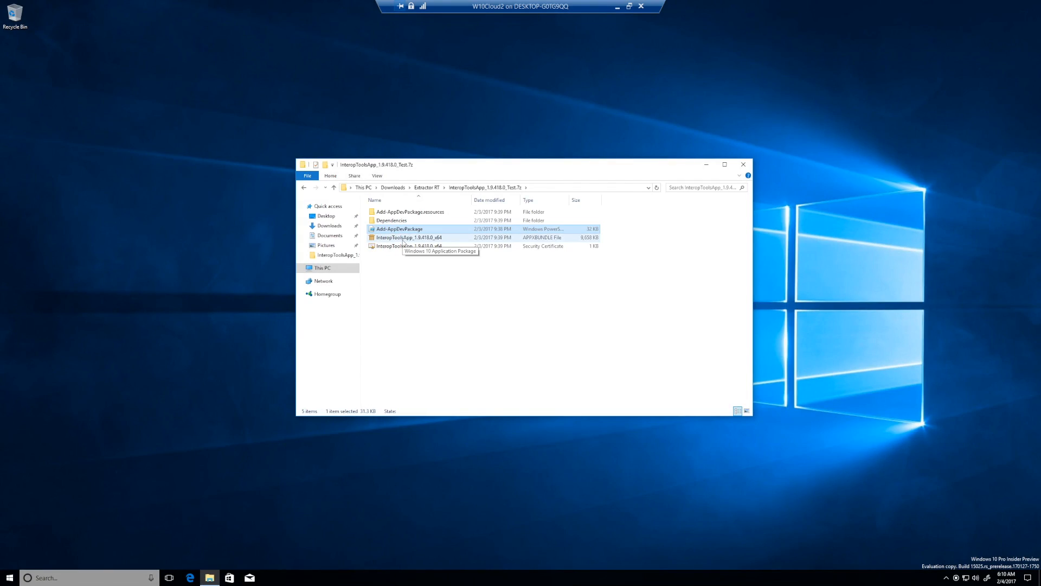
Install the Interop Tools .appxbundle, see the untrusted-certificate failure, and close App Installer.
double_click(409, 237)
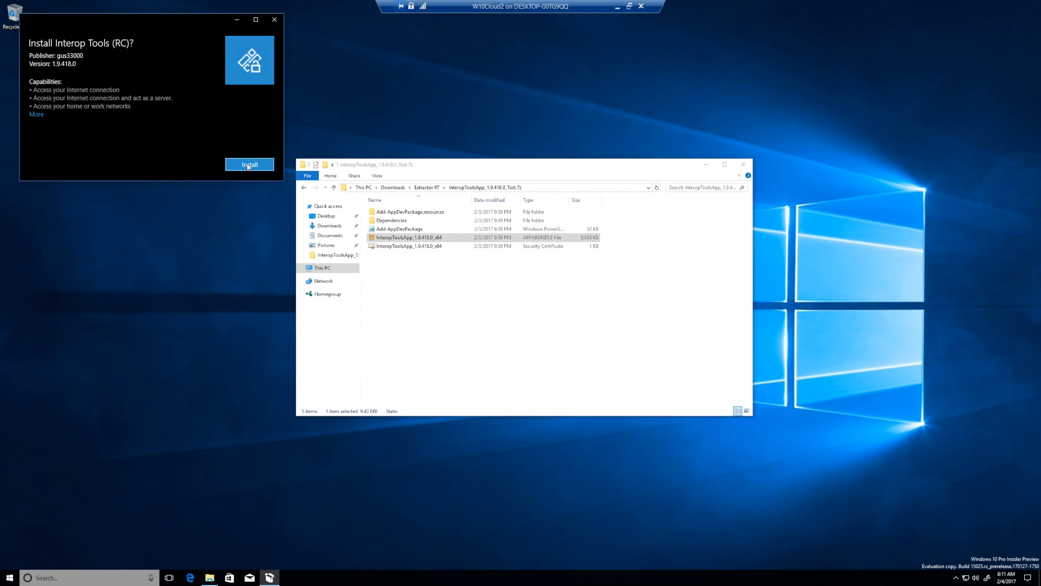
left_click(250, 164)
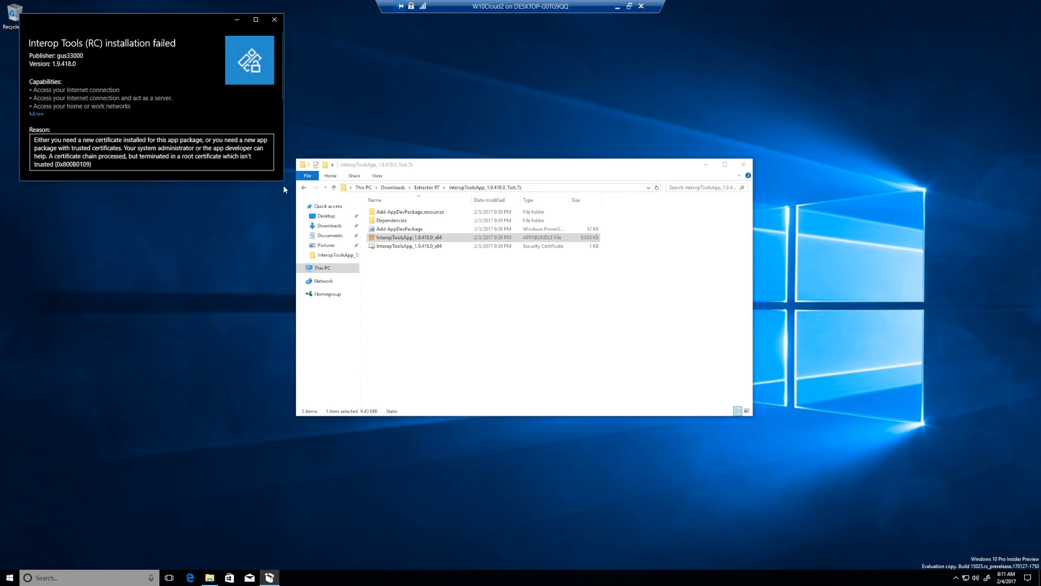
mouse_move(261, 37)
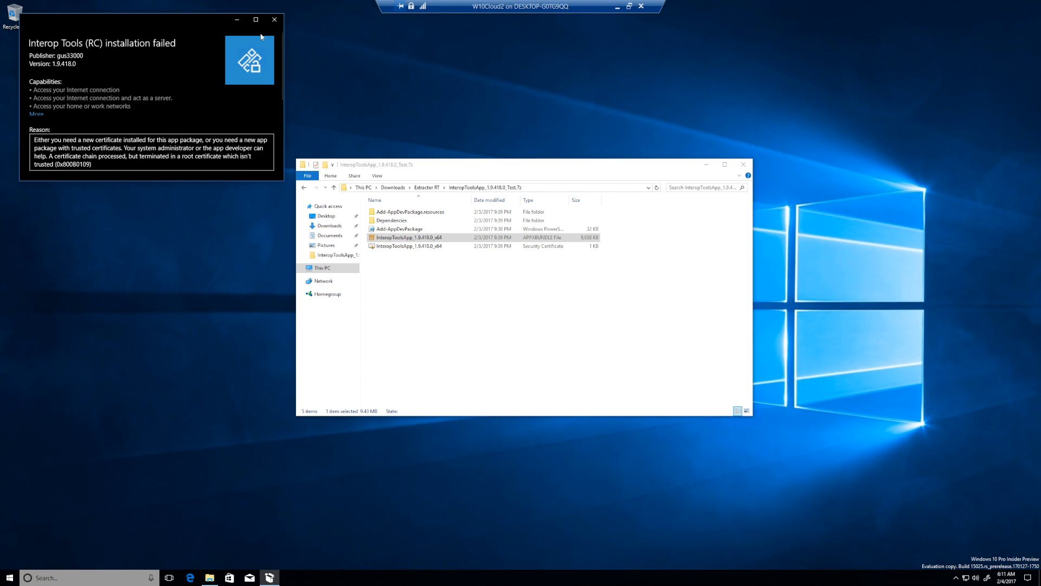
left_click(273, 20)
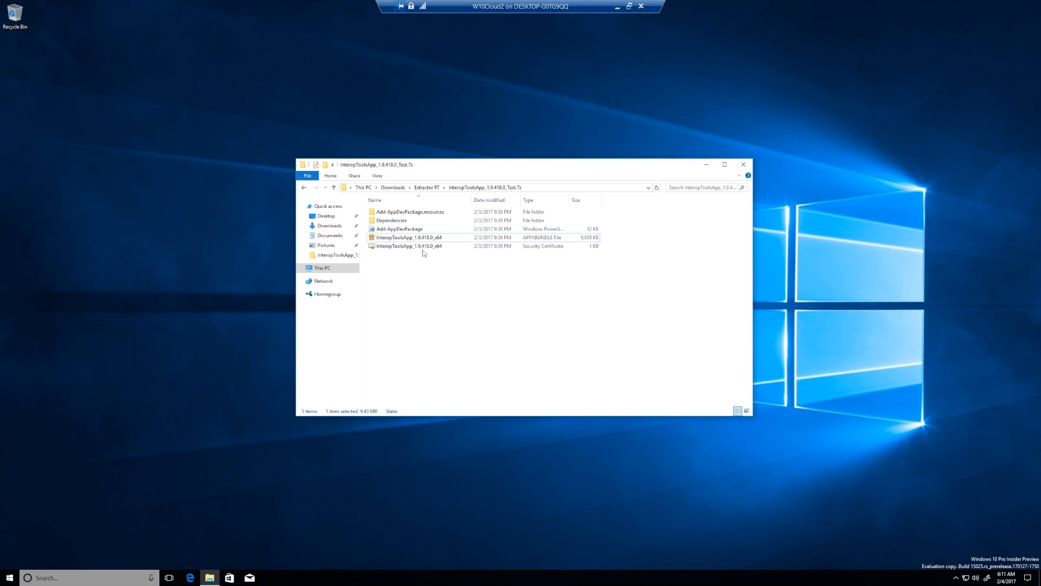
Import the package's .cer for the current user with automatic store selection and acknowledge success.
double_click(411, 246)
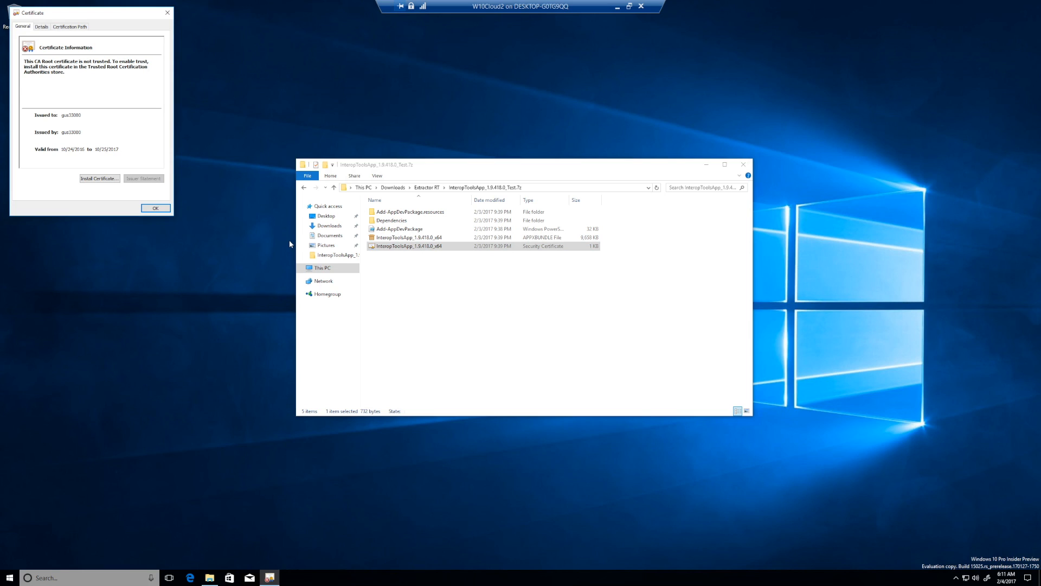
left_click(99, 178)
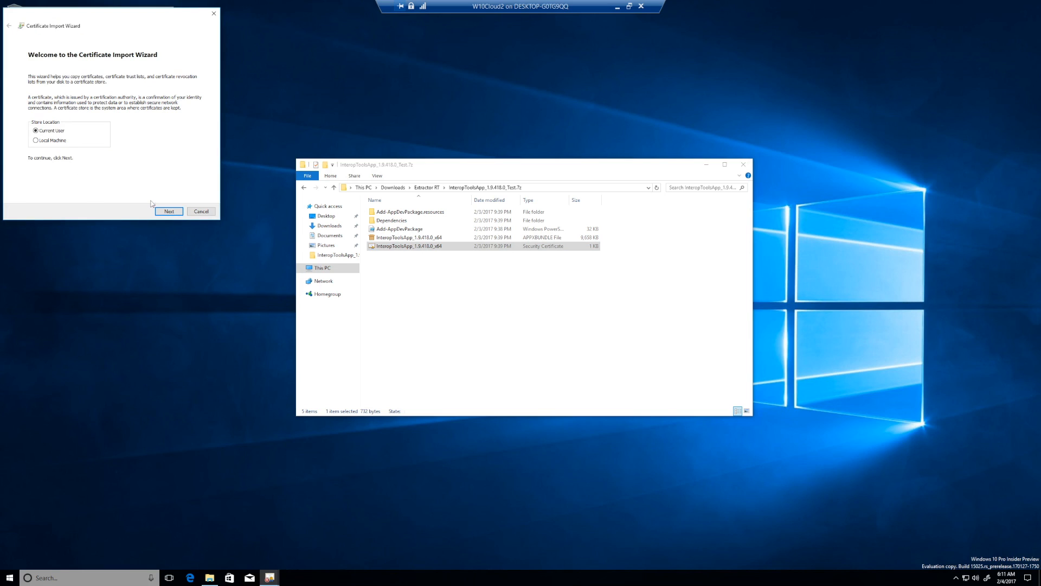
left_click(168, 212)
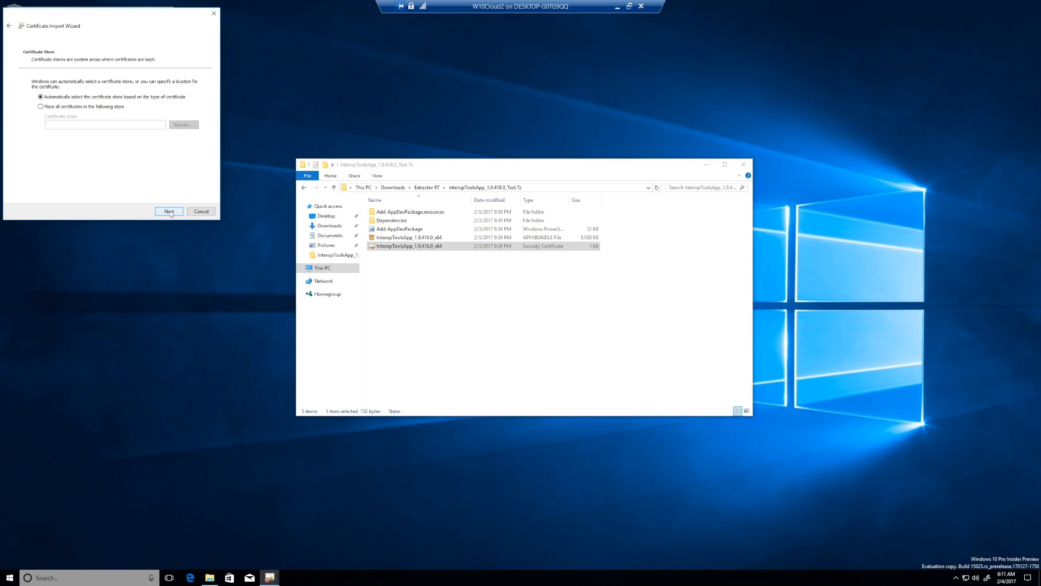
left_click(170, 211)
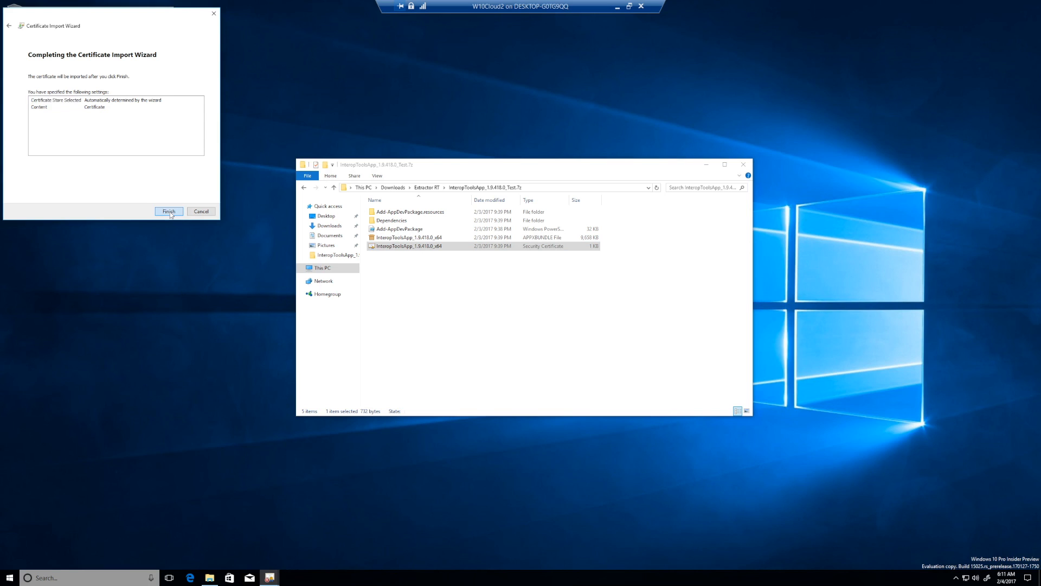
left_click(169, 212)
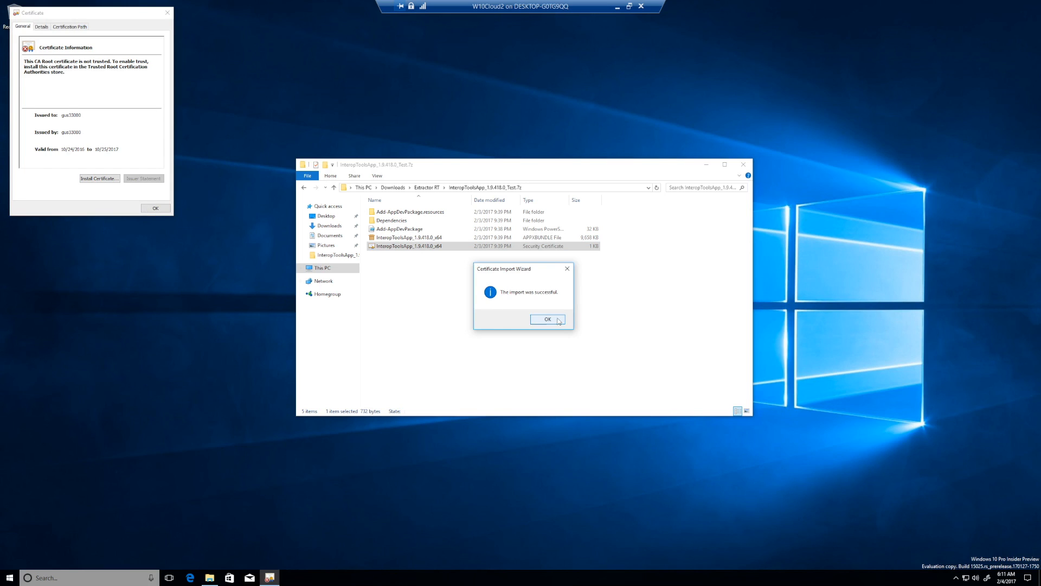
left_click(546, 319)
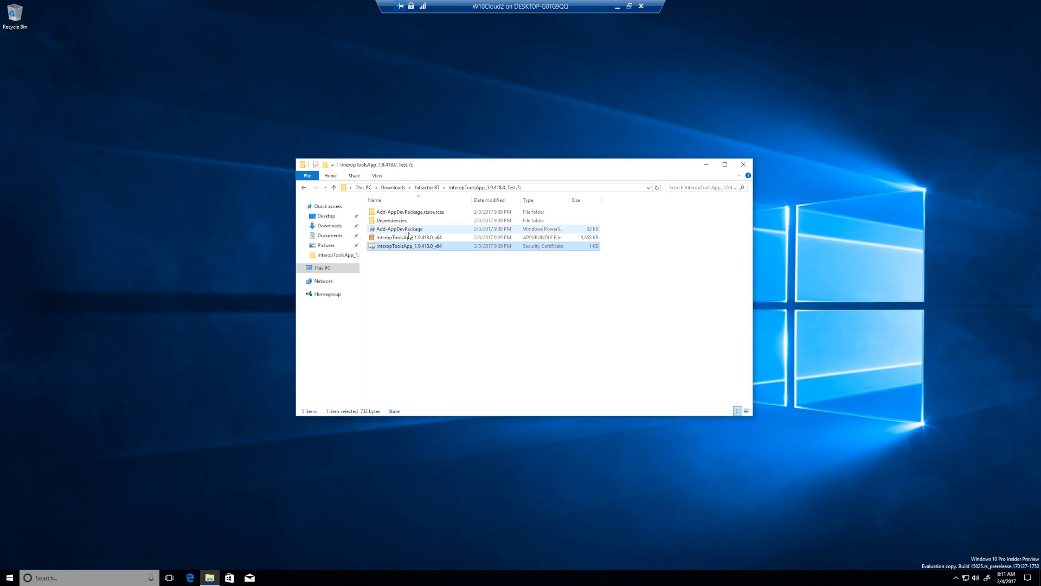
Retry installing the Interop Tools .appxbundle, close the still-failed installer, and bring up Start.
double_click(409, 238)
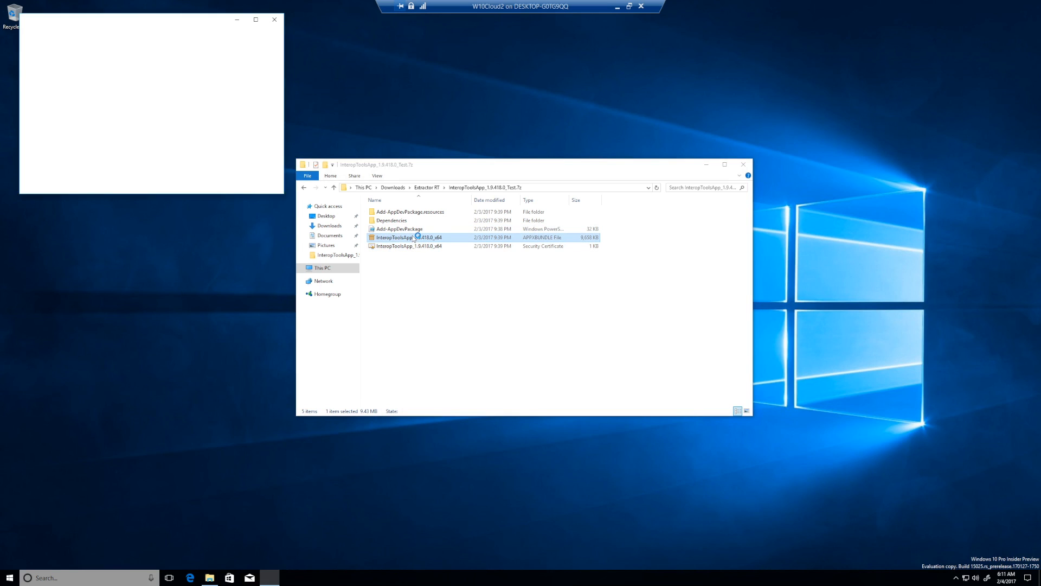
double_click(410, 238)
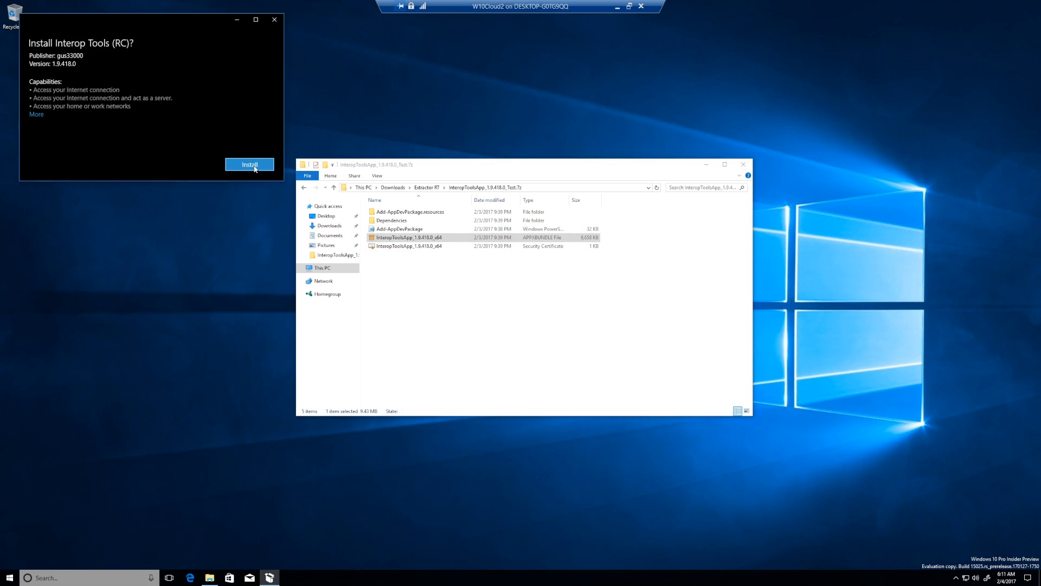
left_click(250, 164)
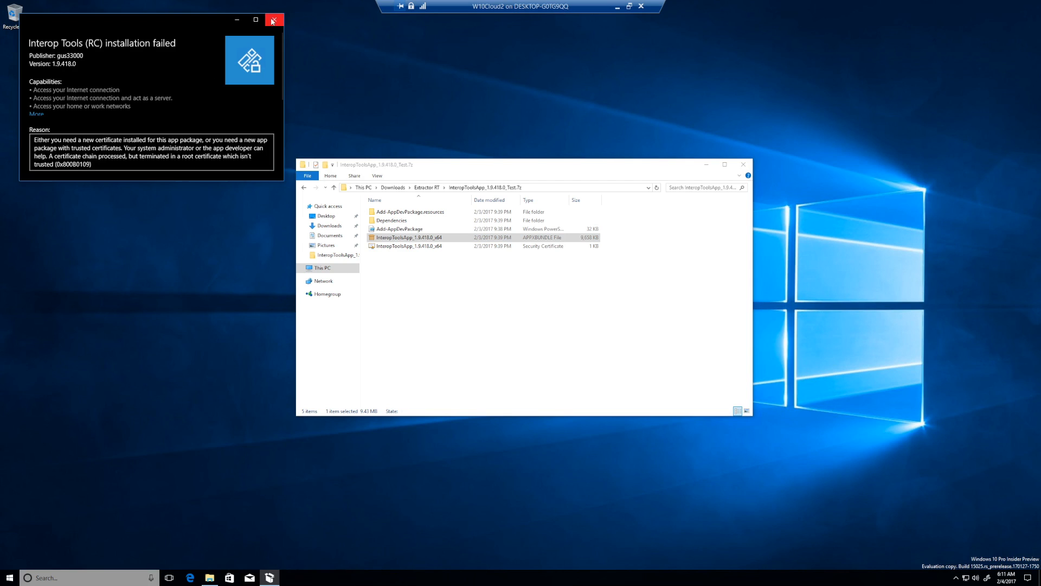
left_click(273, 19)
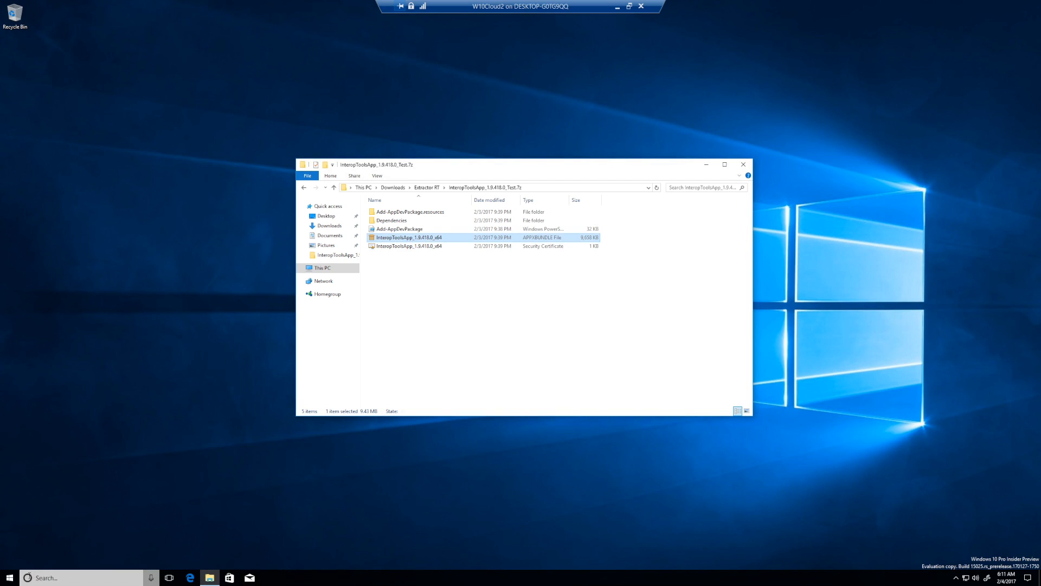
left_click(9, 577)
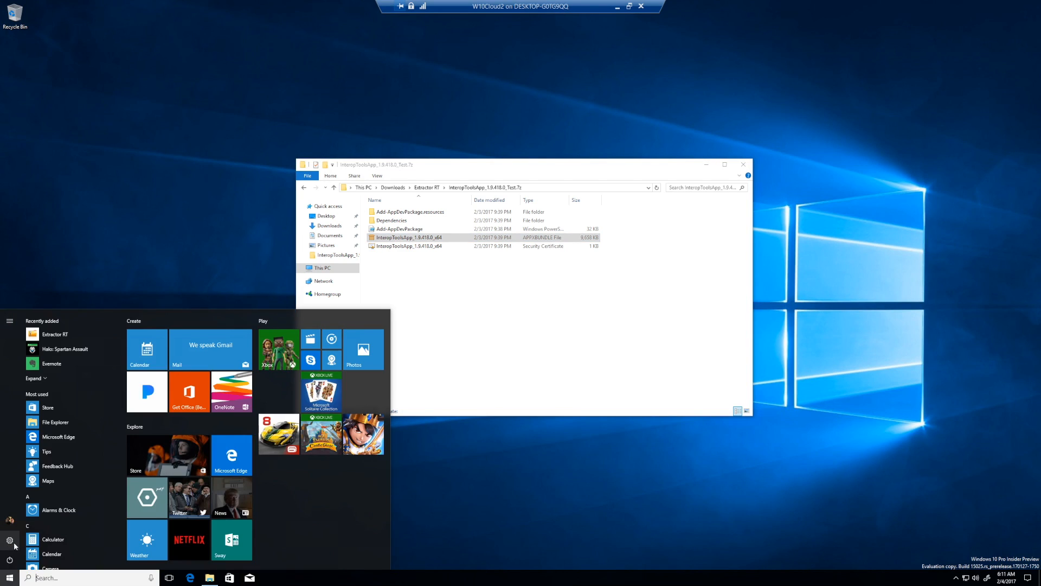
Reach Settings > Update & security > For developers, showing Developer mode selected.
left_click(9, 539)
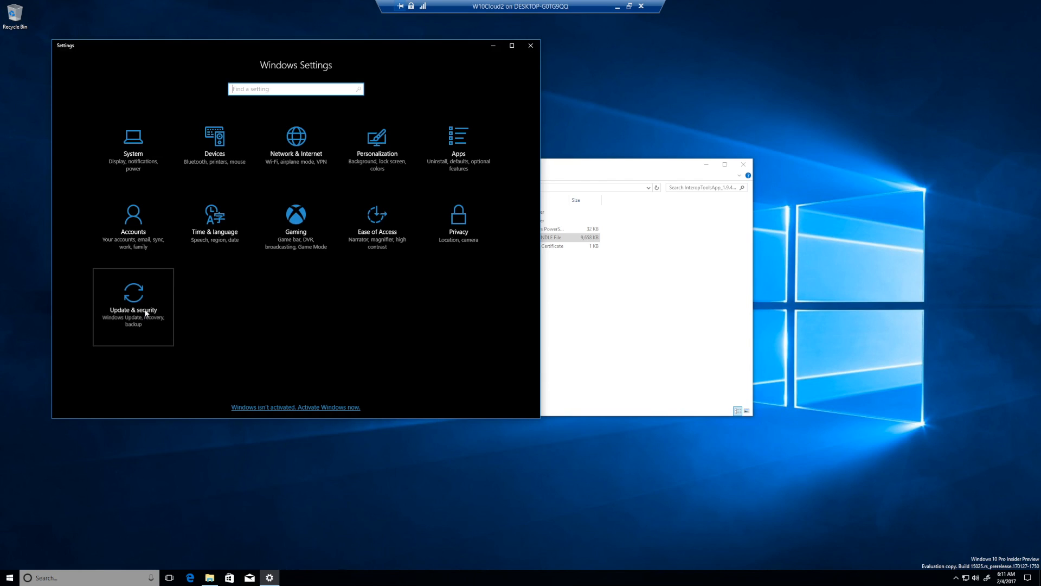
left_click(133, 307)
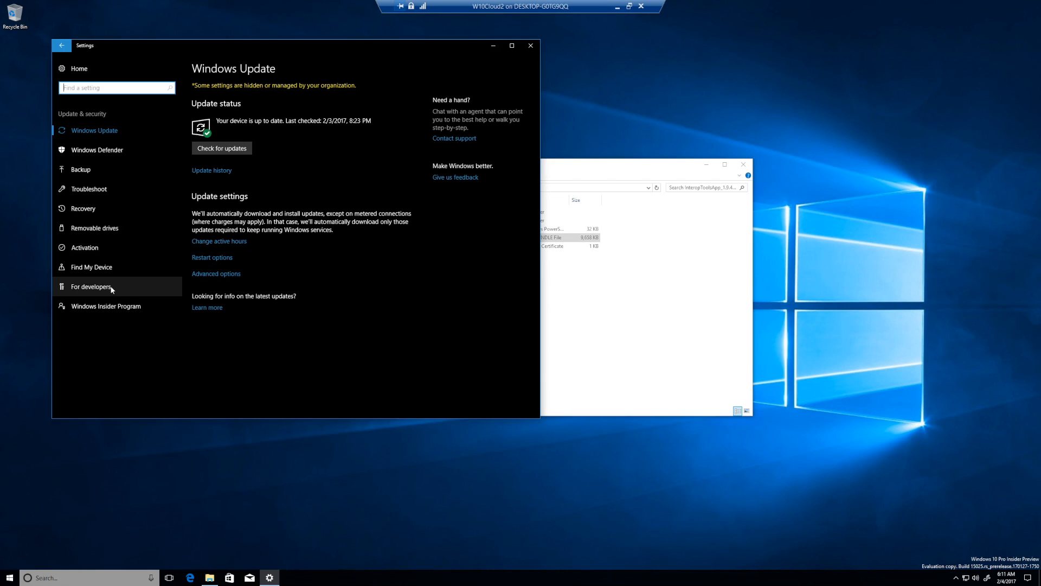
mouse_move(302, 279)
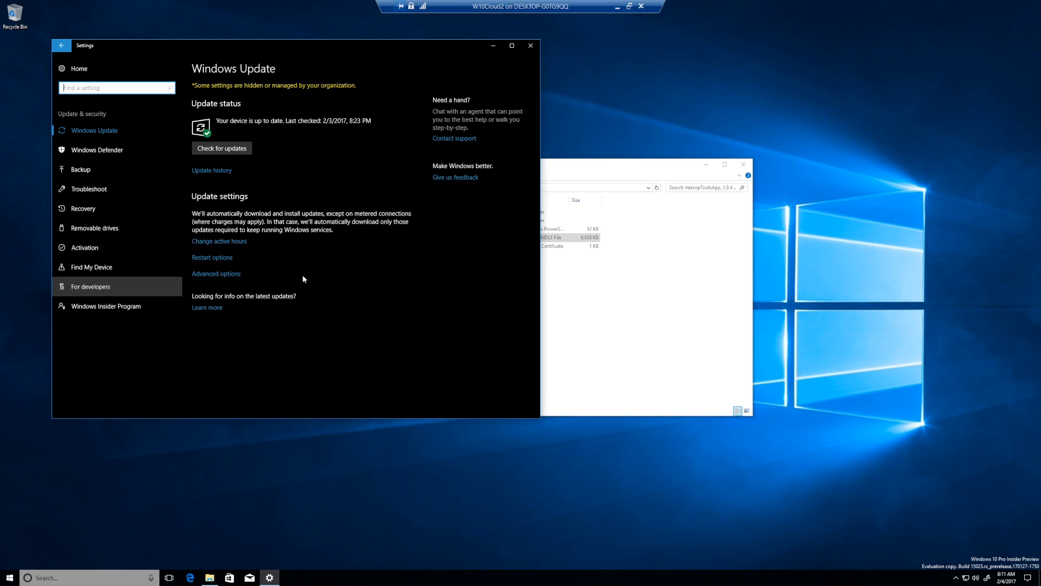
left_click(90, 287)
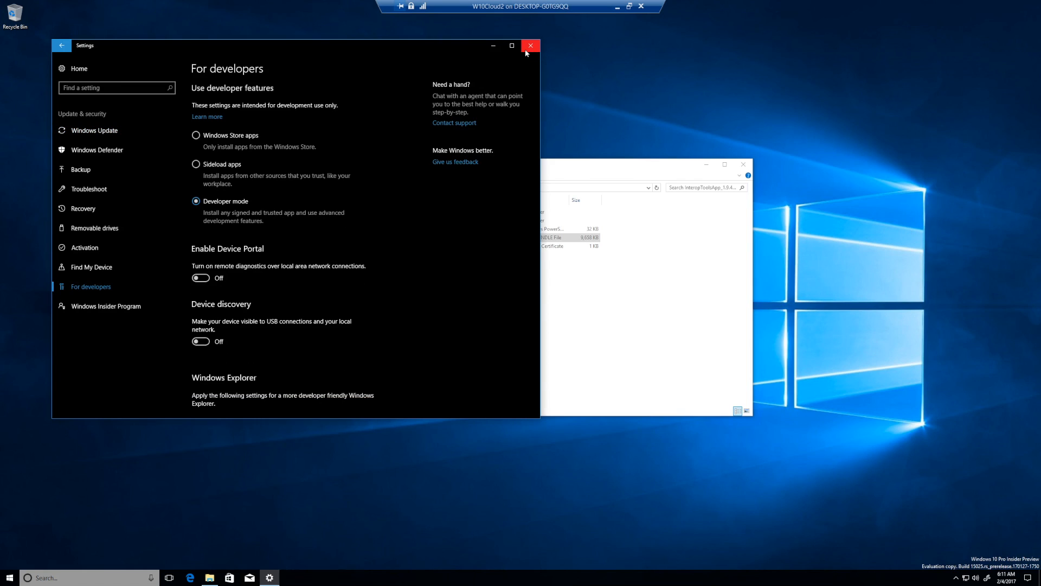
mouse_move(530, 45)
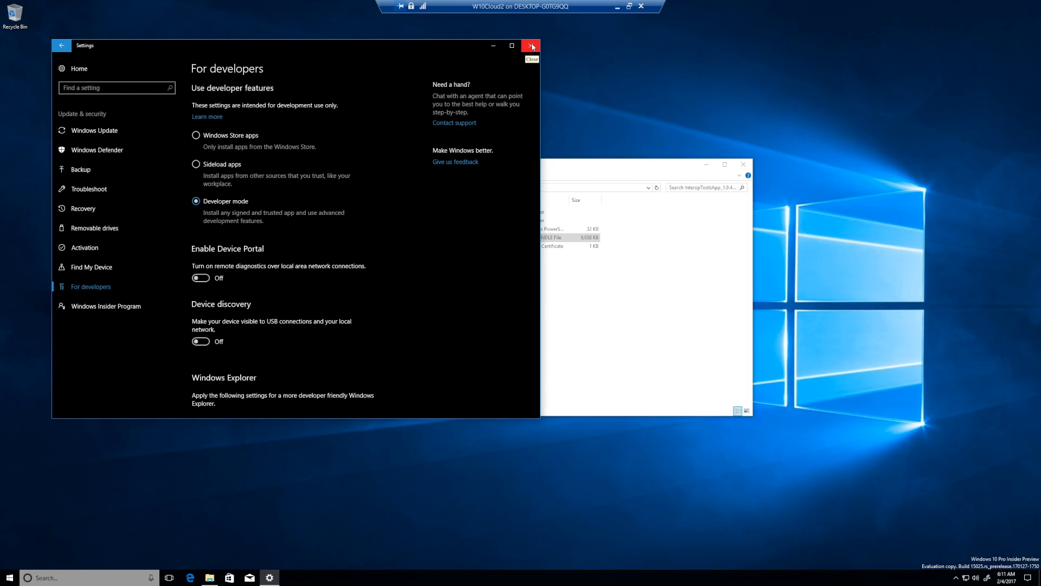
mouse_move(532, 64)
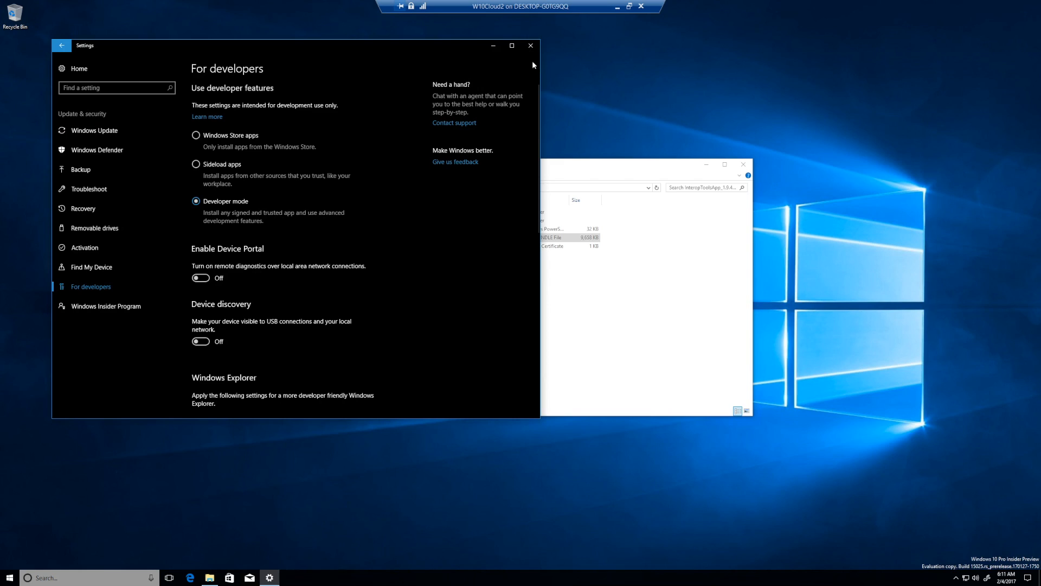
mouse_move(530, 46)
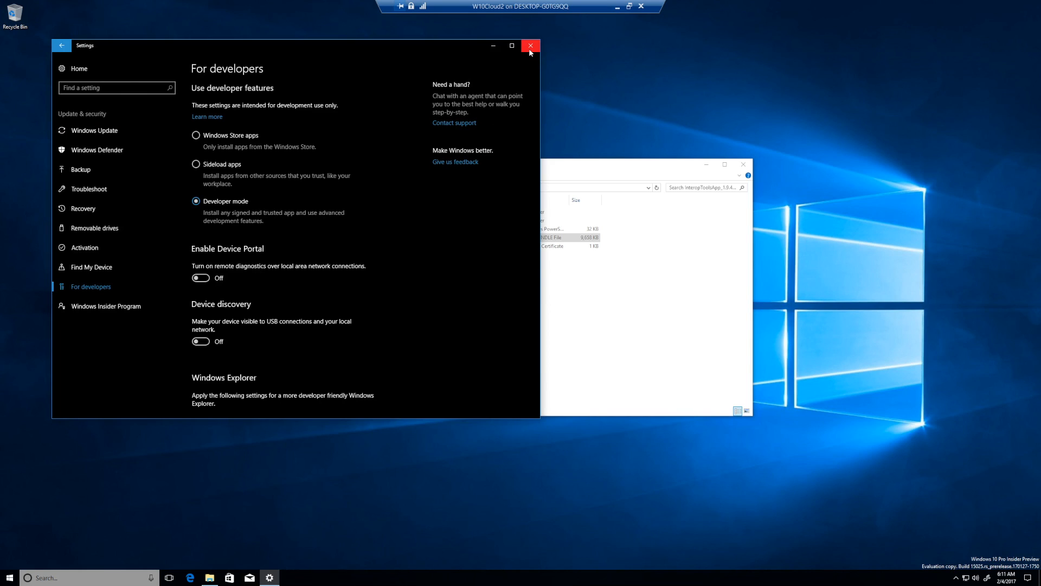
Close Settings and the InteropToolsApp package folder window, leaving the desktop.
left_click(531, 45)
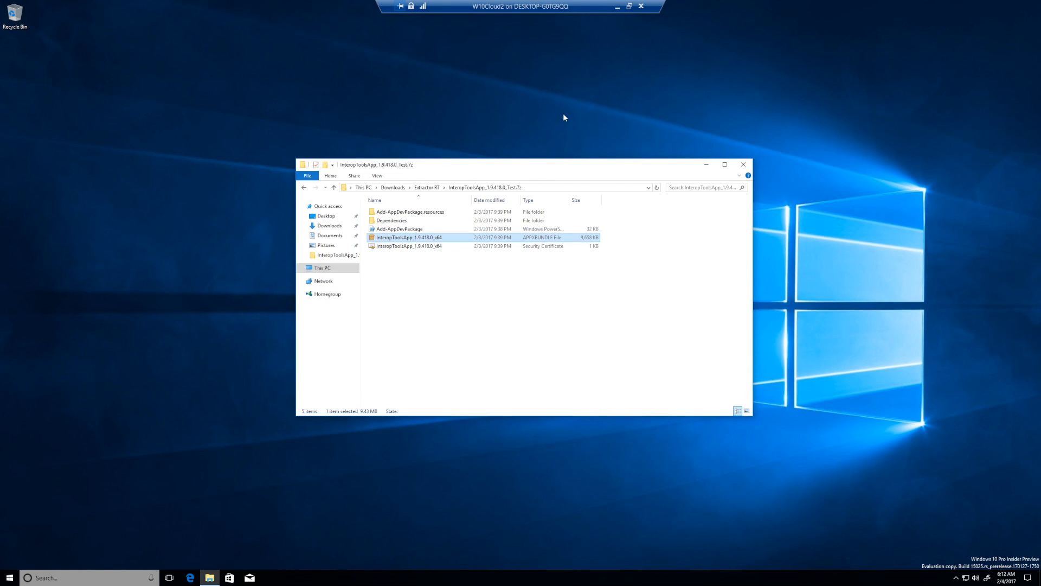
mouse_move(673, 142)
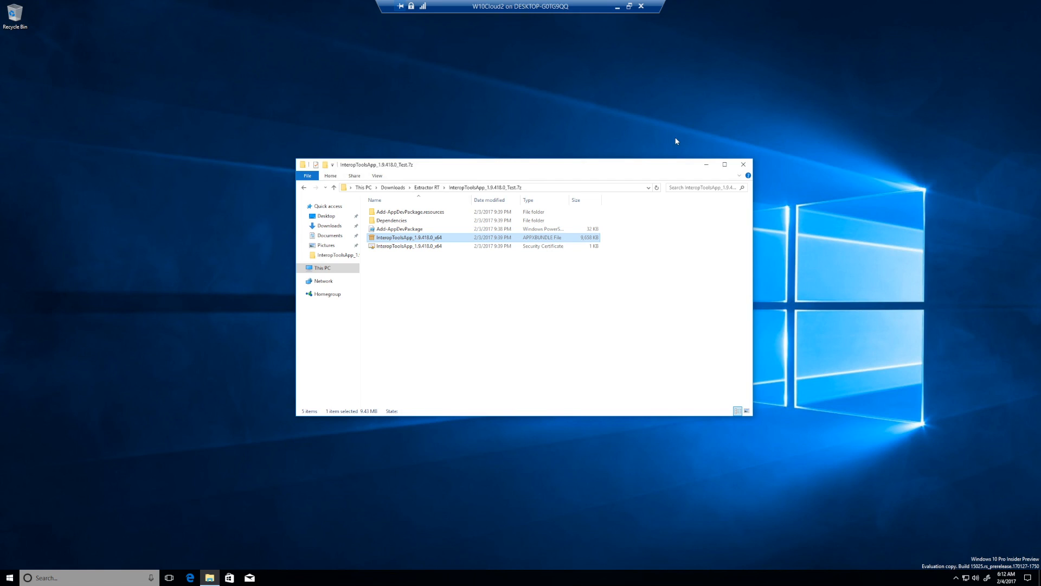
mouse_move(742, 165)
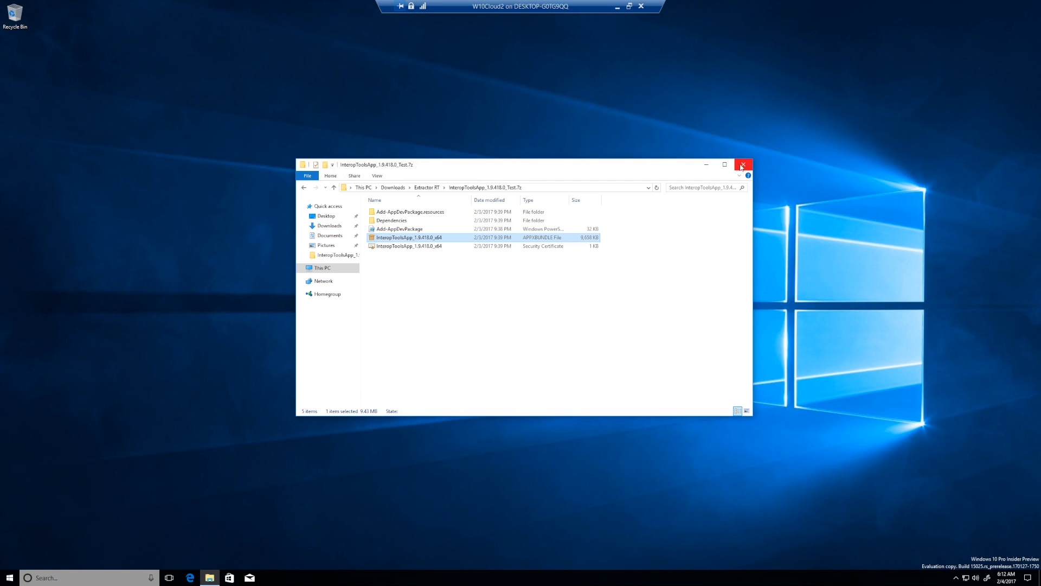
mouse_move(744, 165)
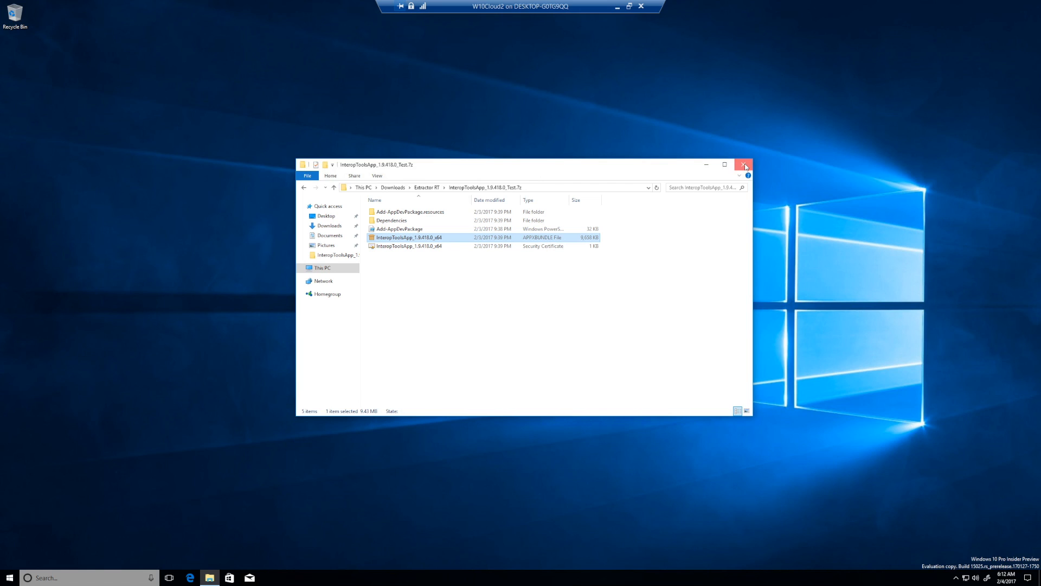
left_click(744, 164)
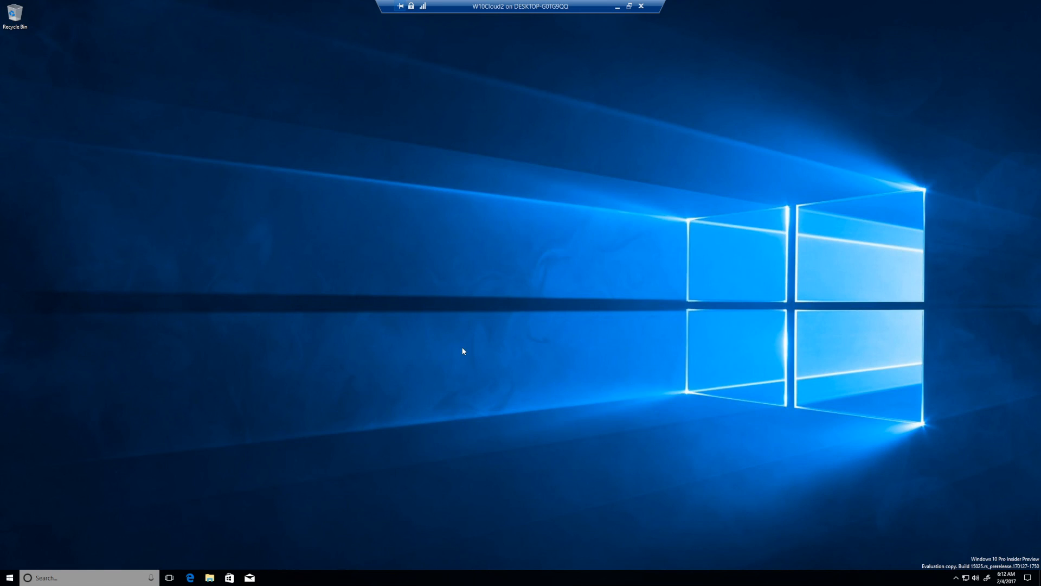
mouse_move(416, 367)
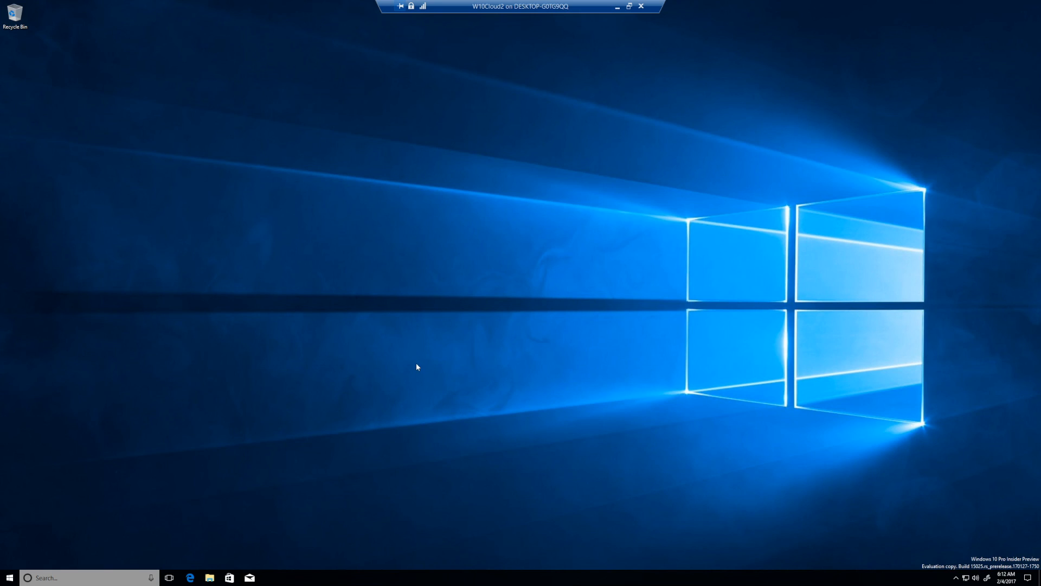
mouse_move(397, 377)
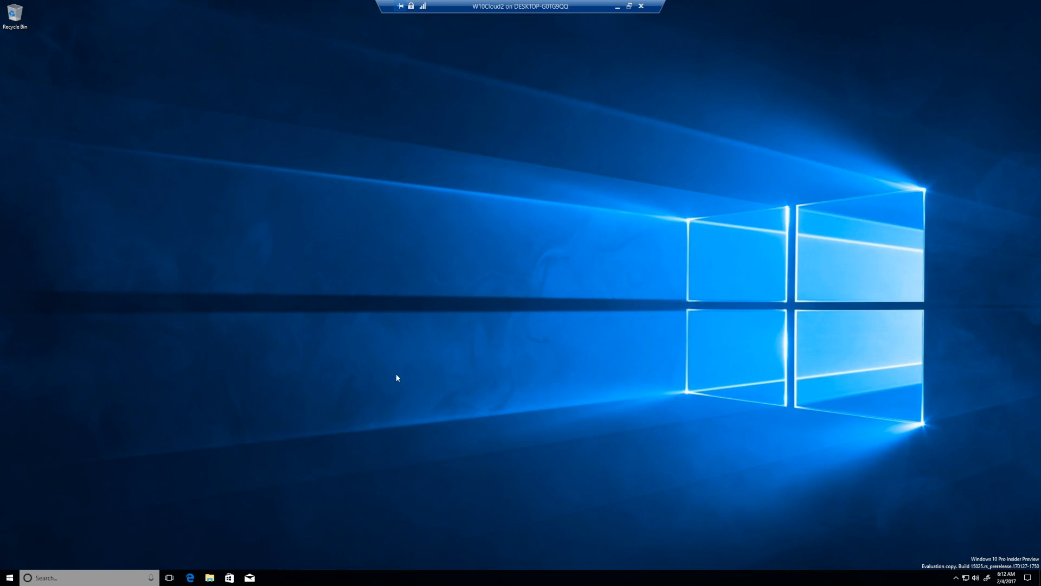
mouse_move(204, 478)
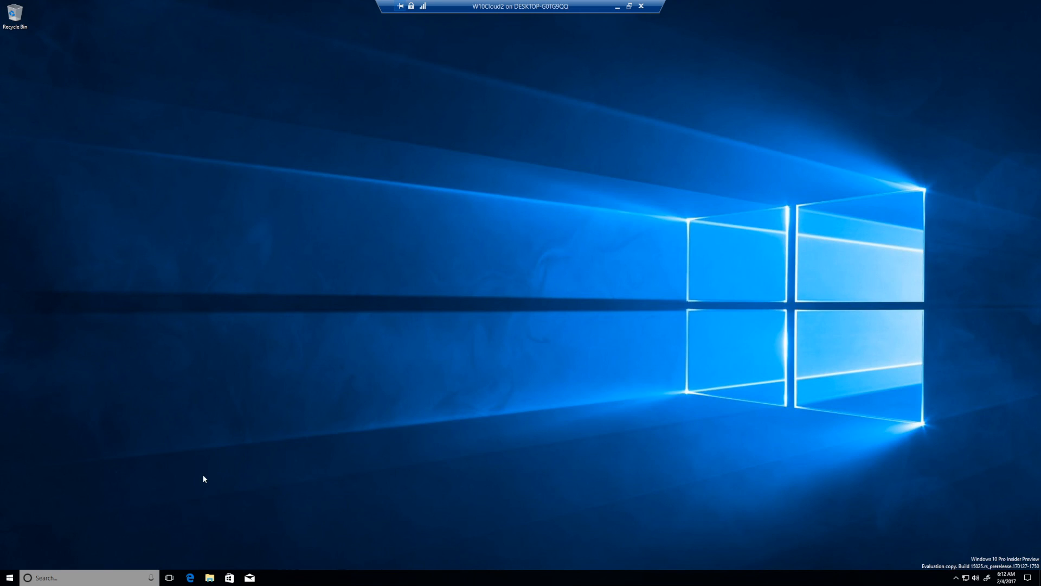
mouse_move(238, 490)
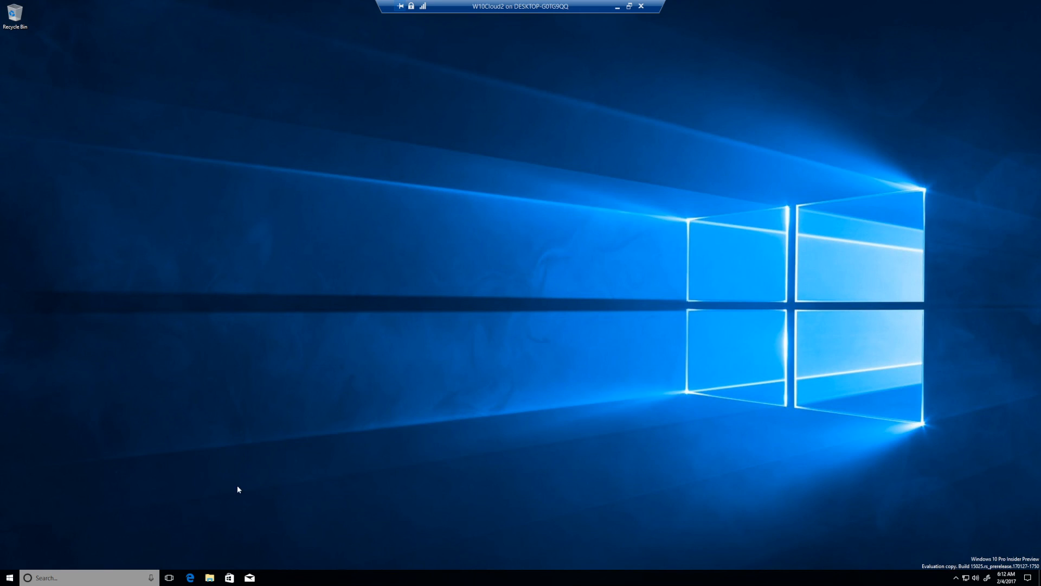
mouse_move(259, 523)
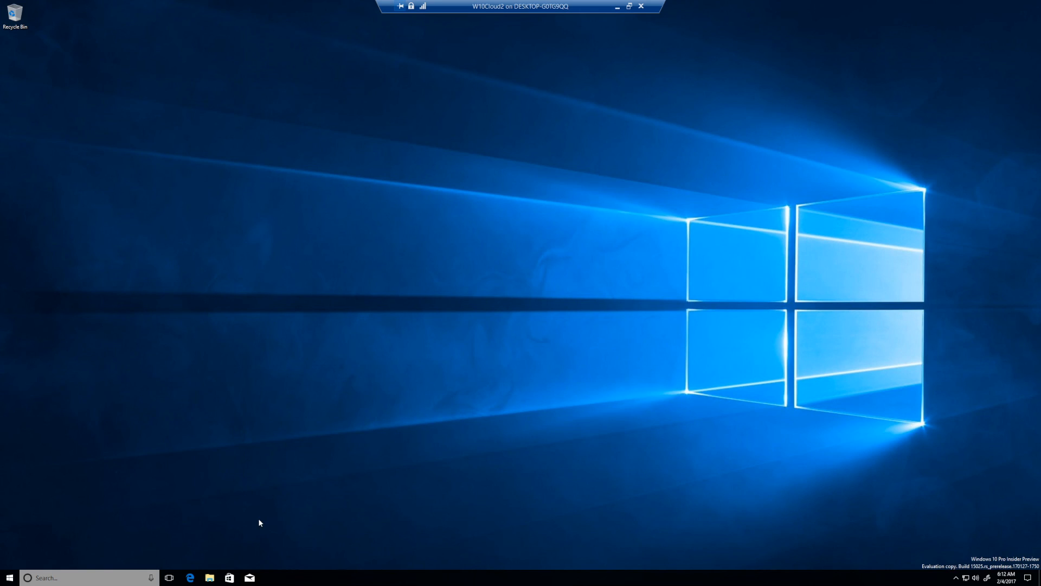
mouse_move(263, 553)
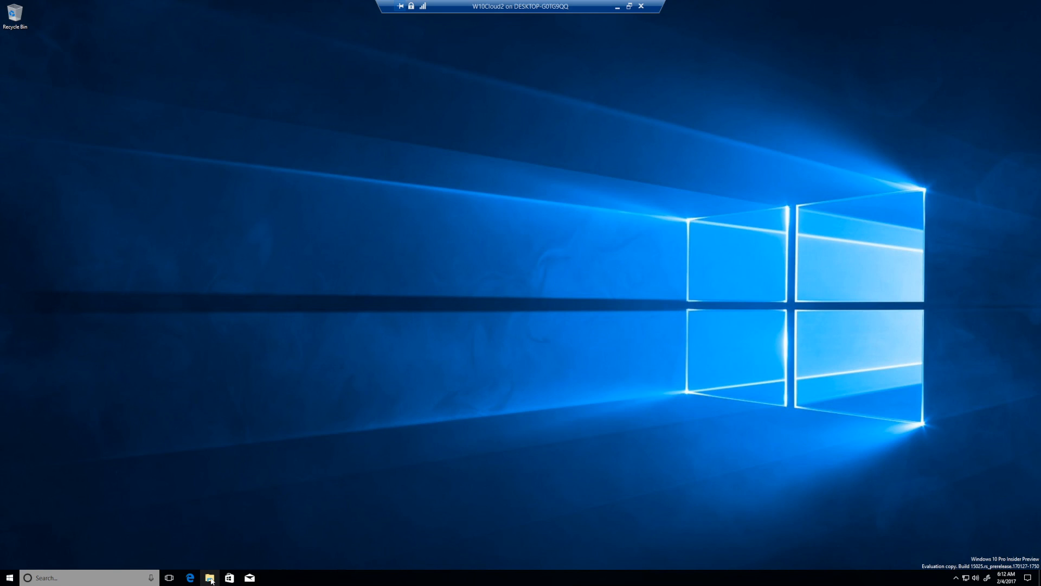
mouse_move(210, 577)
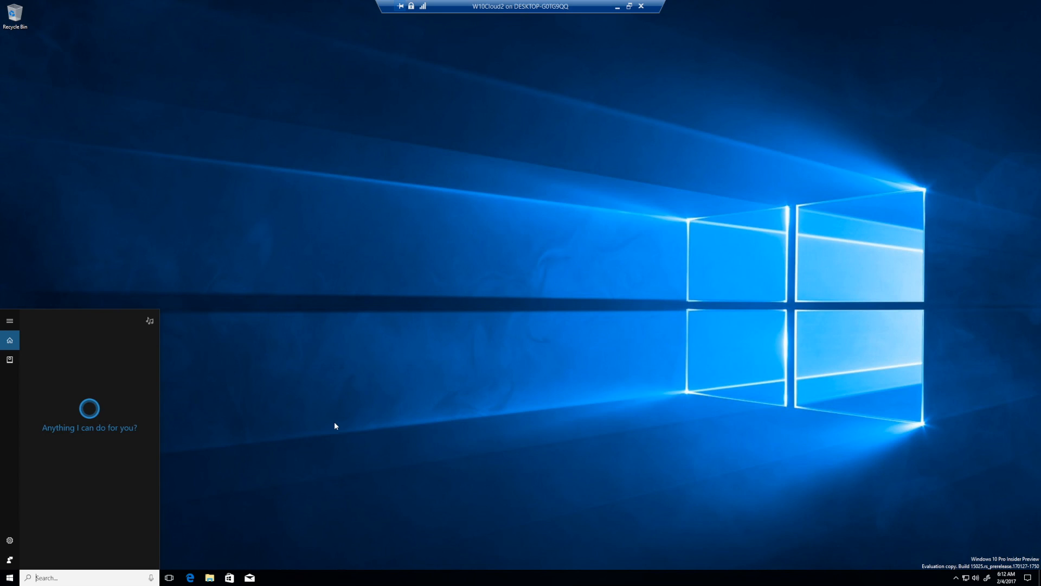
mouse_move(357, 443)
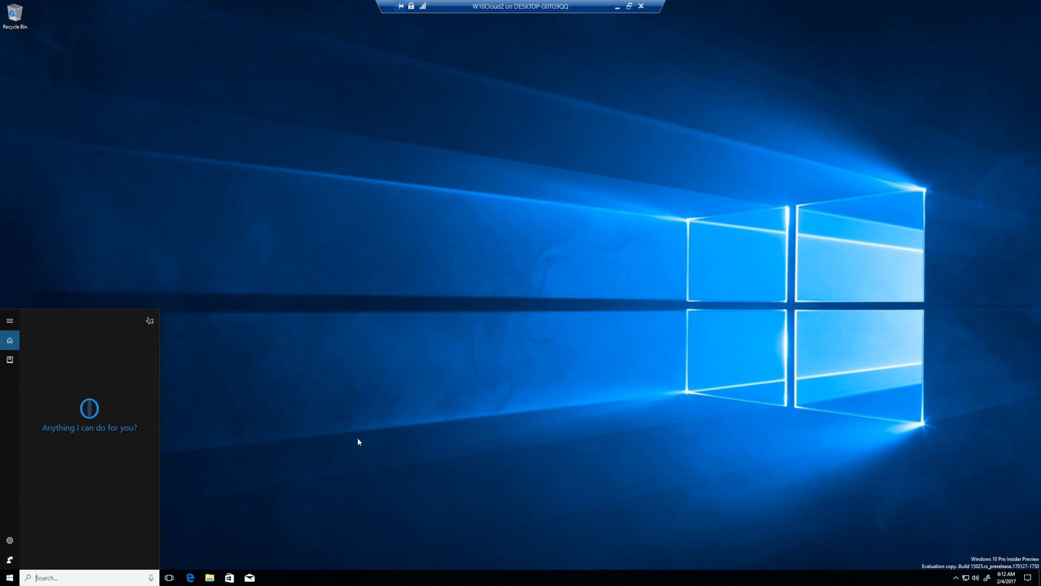
left_click(357, 441)
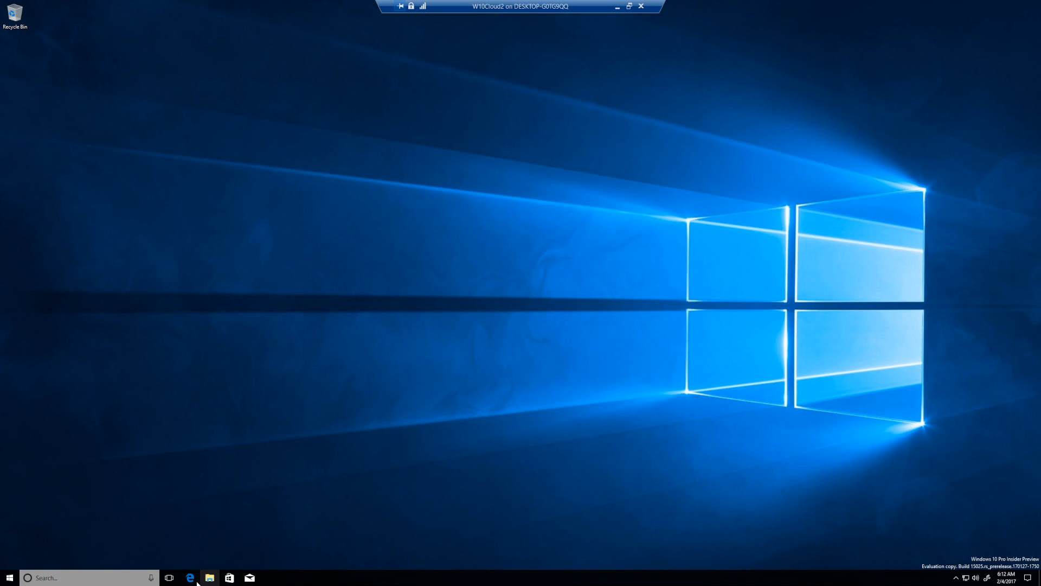
Launch Microsoft Edge from the taskbar.
left_click(191, 577)
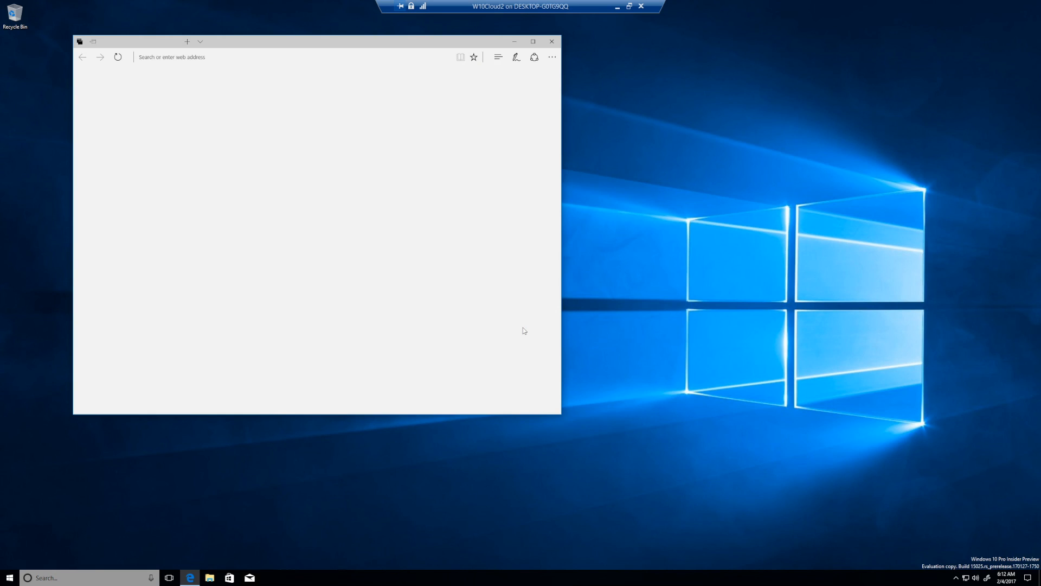
mouse_move(541, 226)
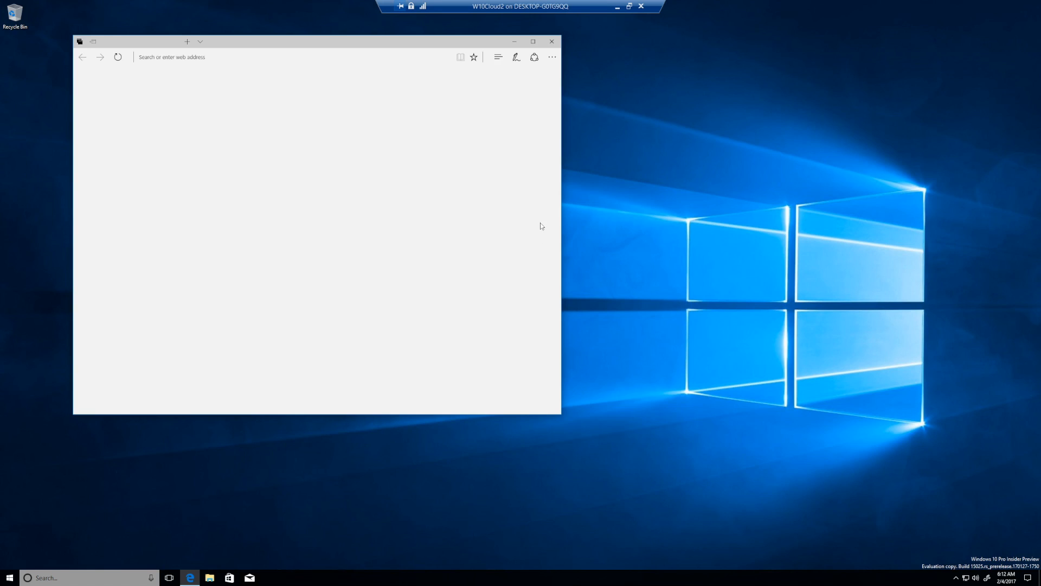
mouse_move(544, 181)
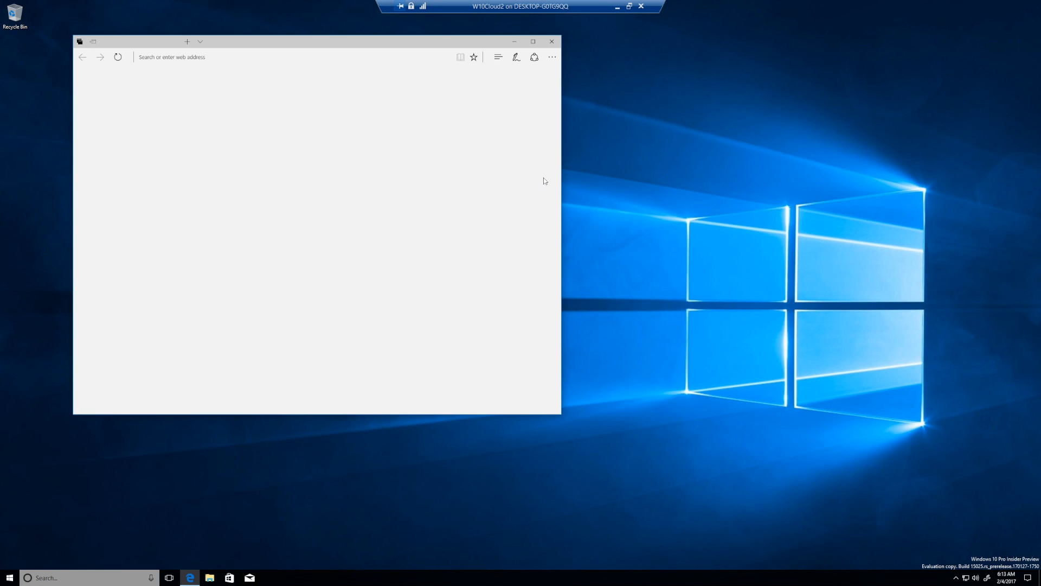
mouse_move(506, 161)
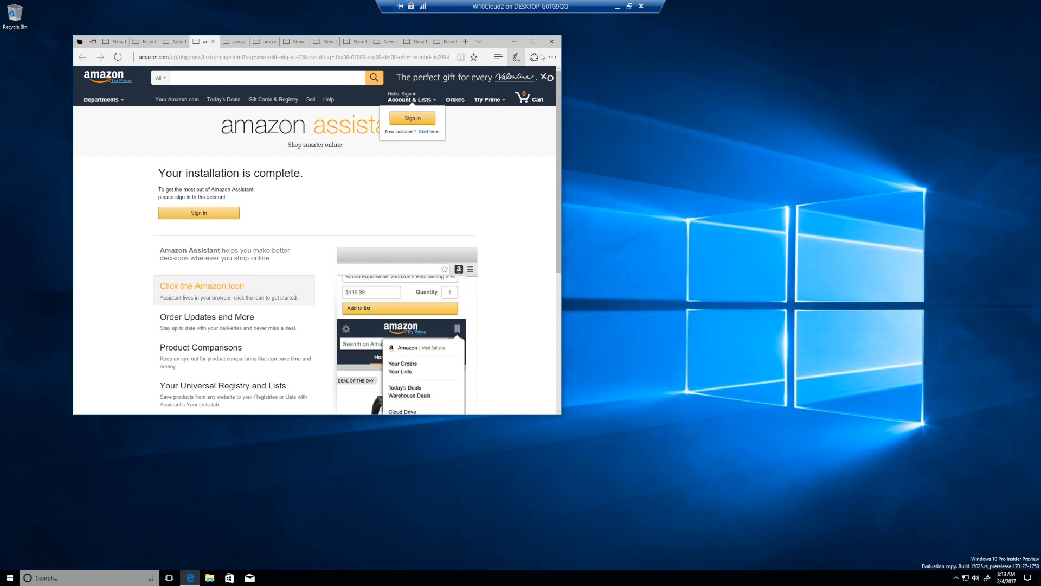
Dismiss the Amazon Account & Lists sign-in popup on the Amazon Assistant page.
left_click(552, 56)
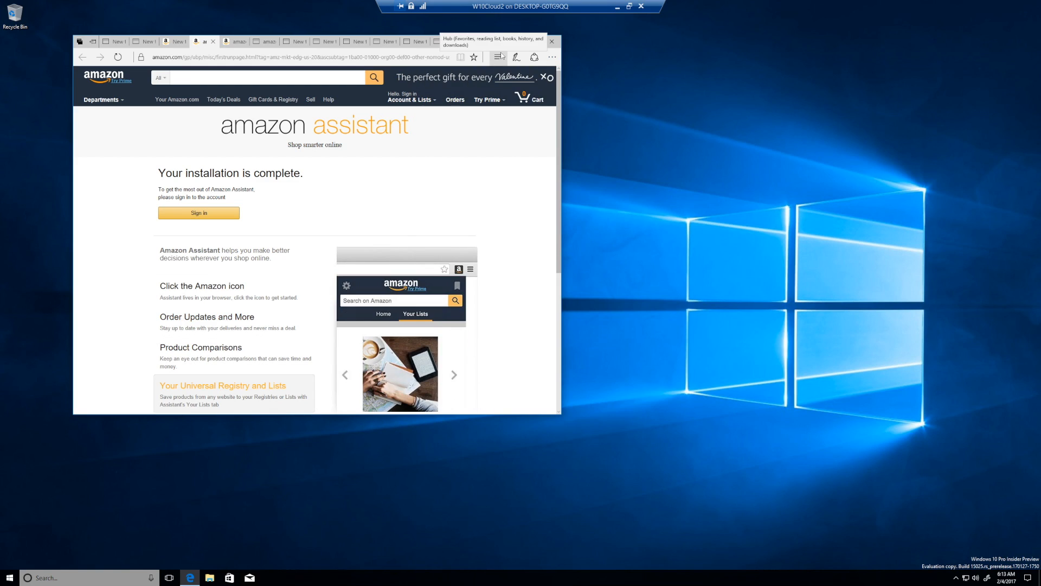
Show Edge's Hub Books collection listing Console Wars by Blake J. Harris.
left_click(496, 57)
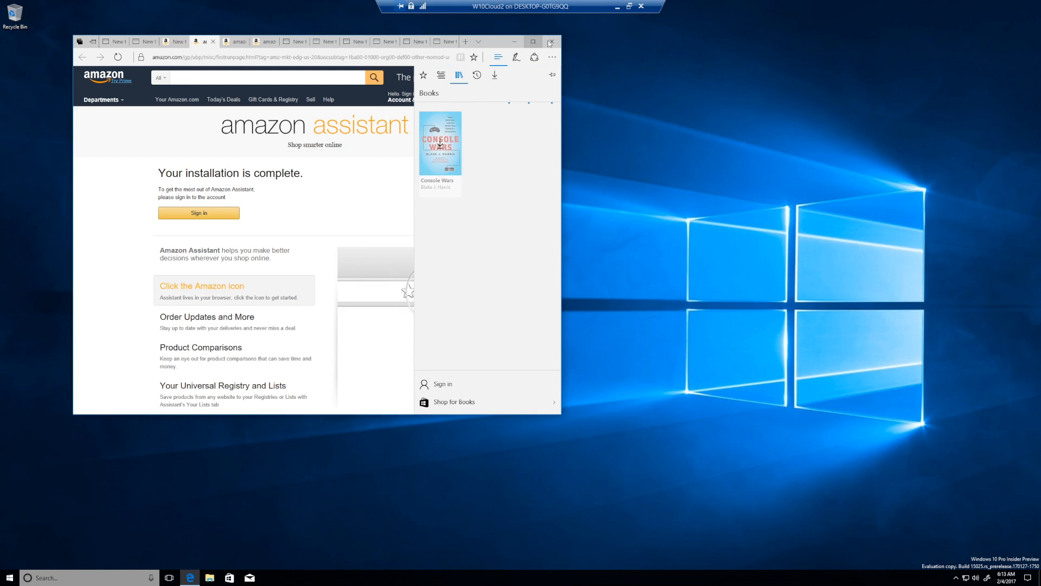
mouse_move(551, 42)
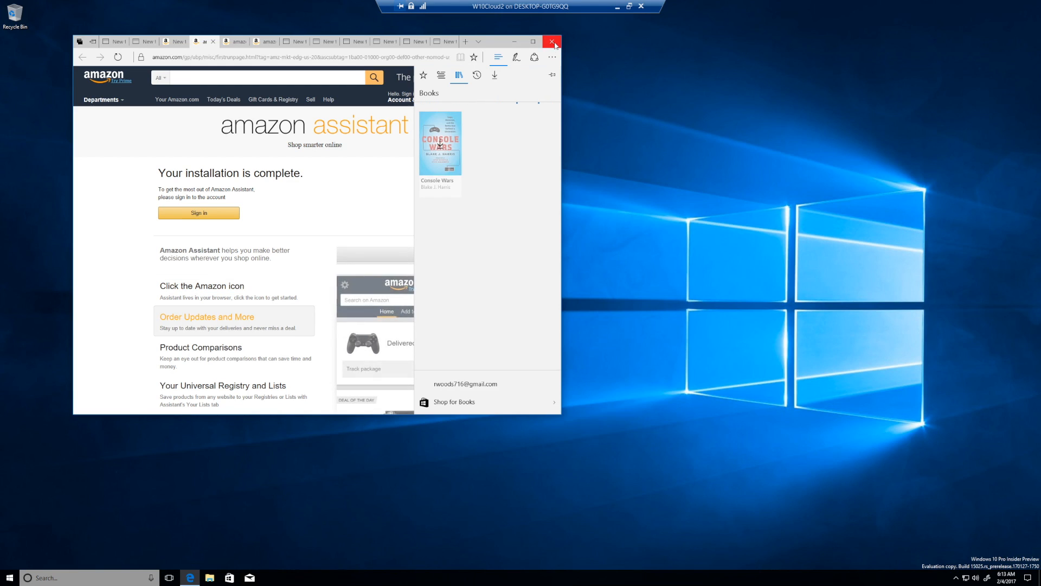
left_click(552, 41)
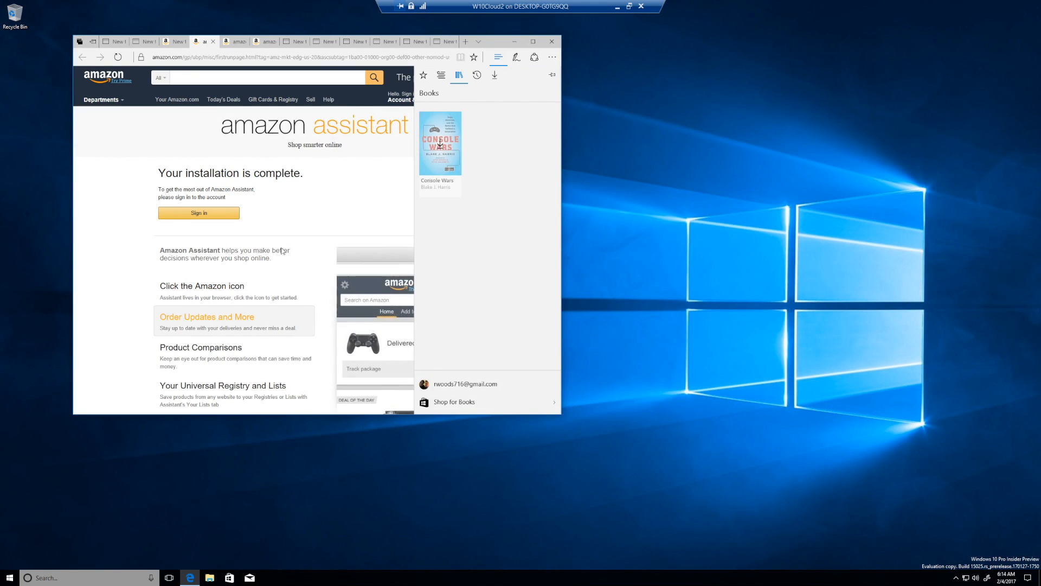
left_click(200, 347)
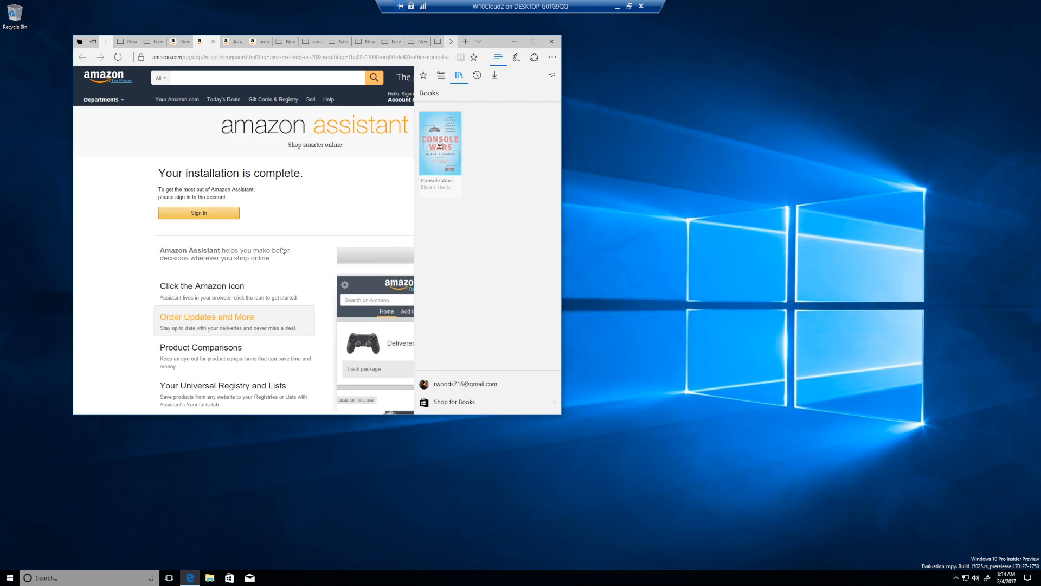
left_click(200, 347)
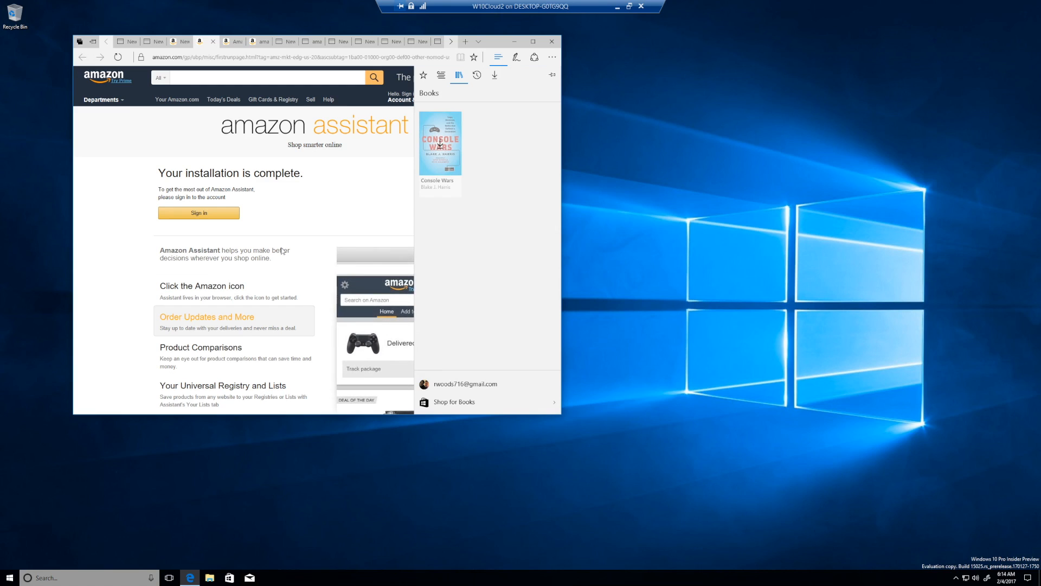
left_click(206, 347)
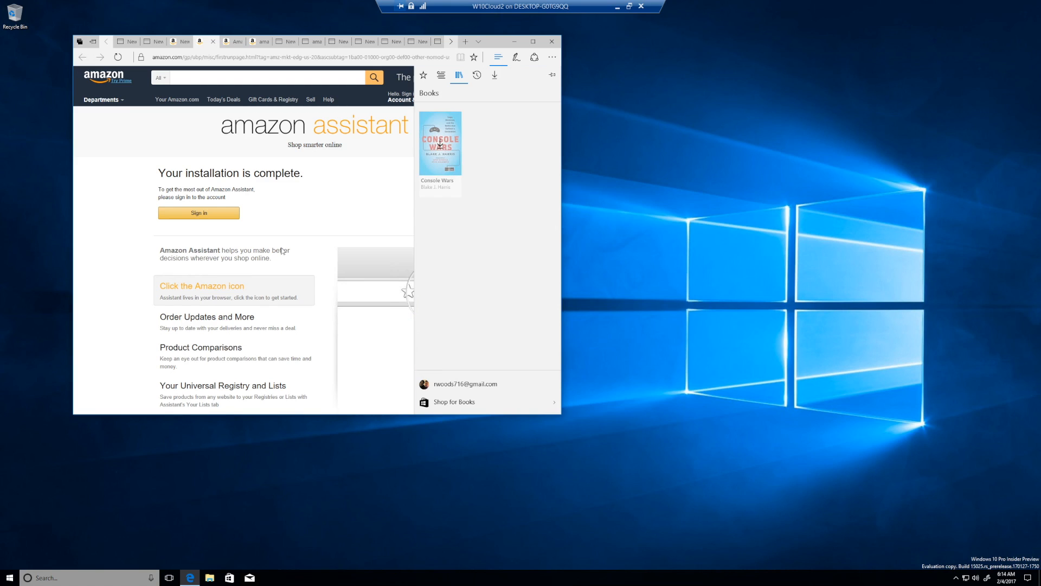
mouse_move(283, 26)
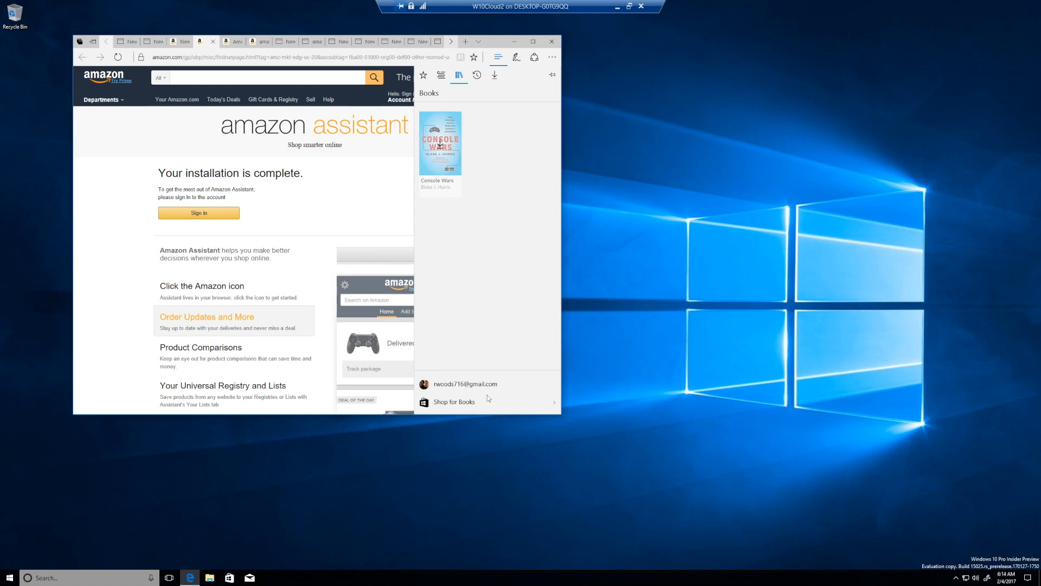
mouse_move(625, 392)
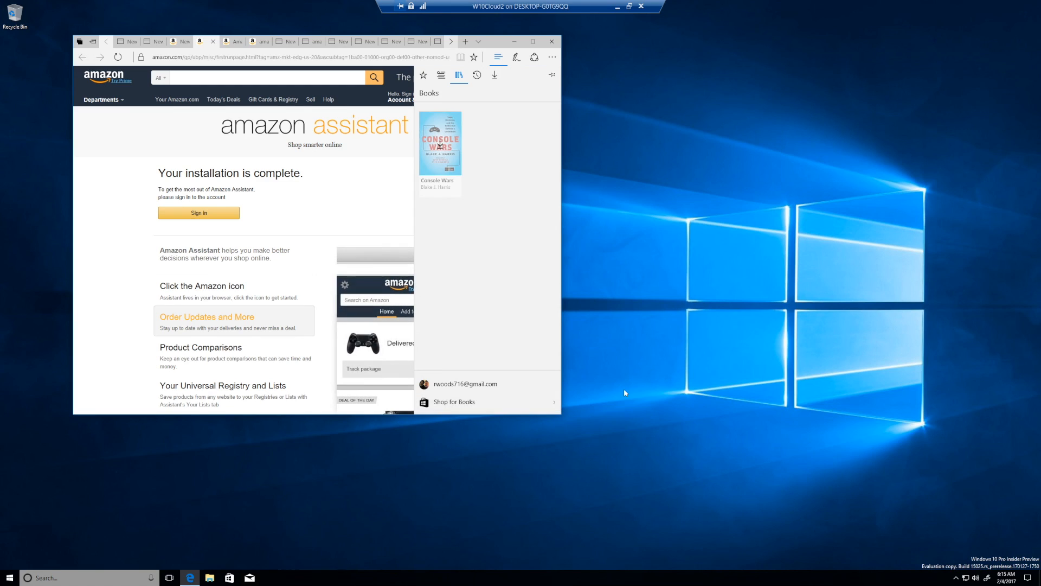
left_click(201, 347)
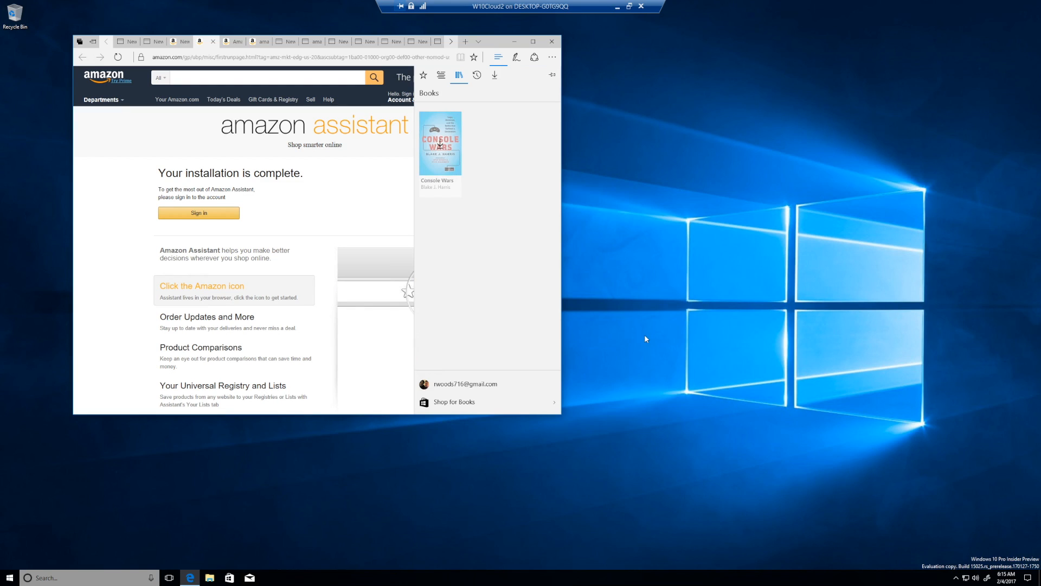
mouse_move(671, 334)
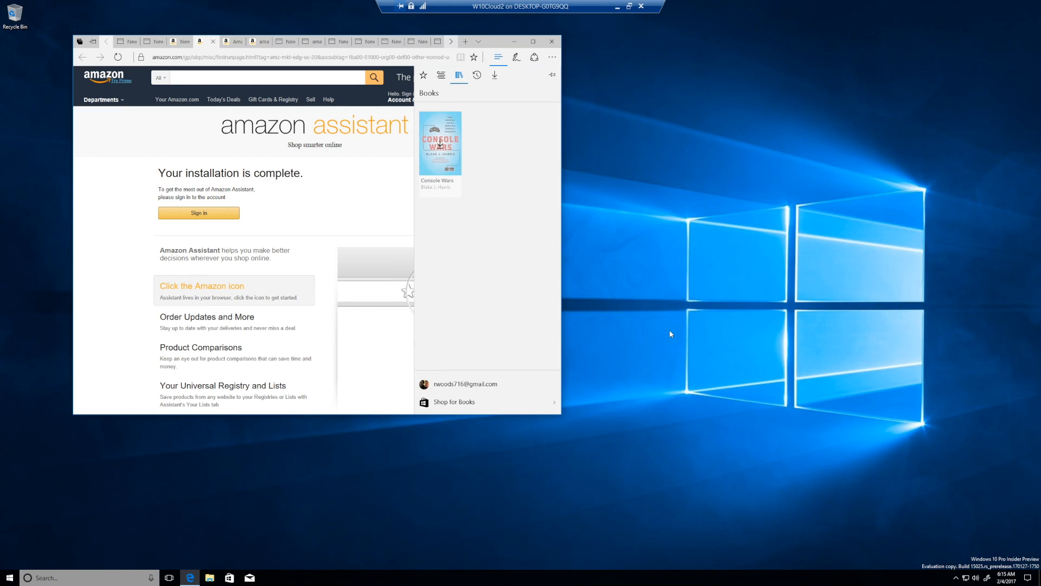